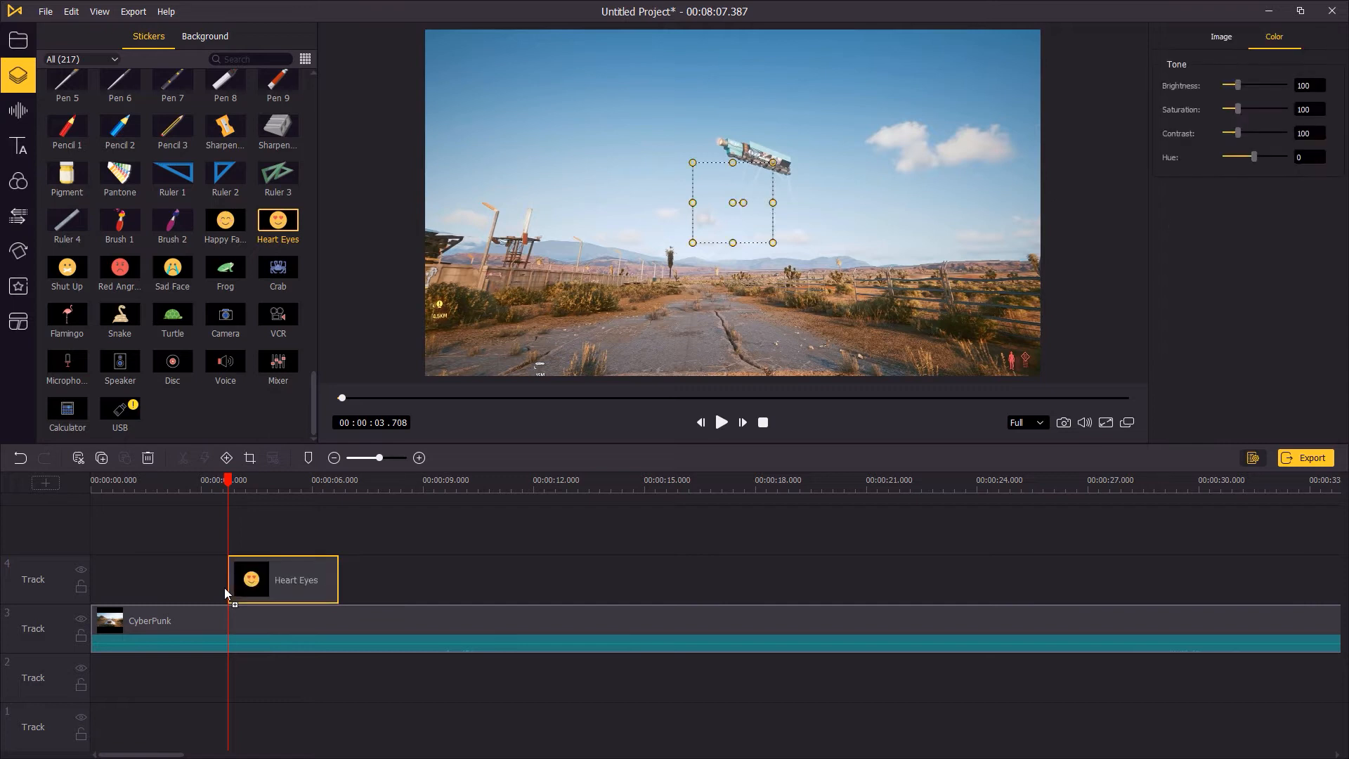
mouse_move(339, 579)
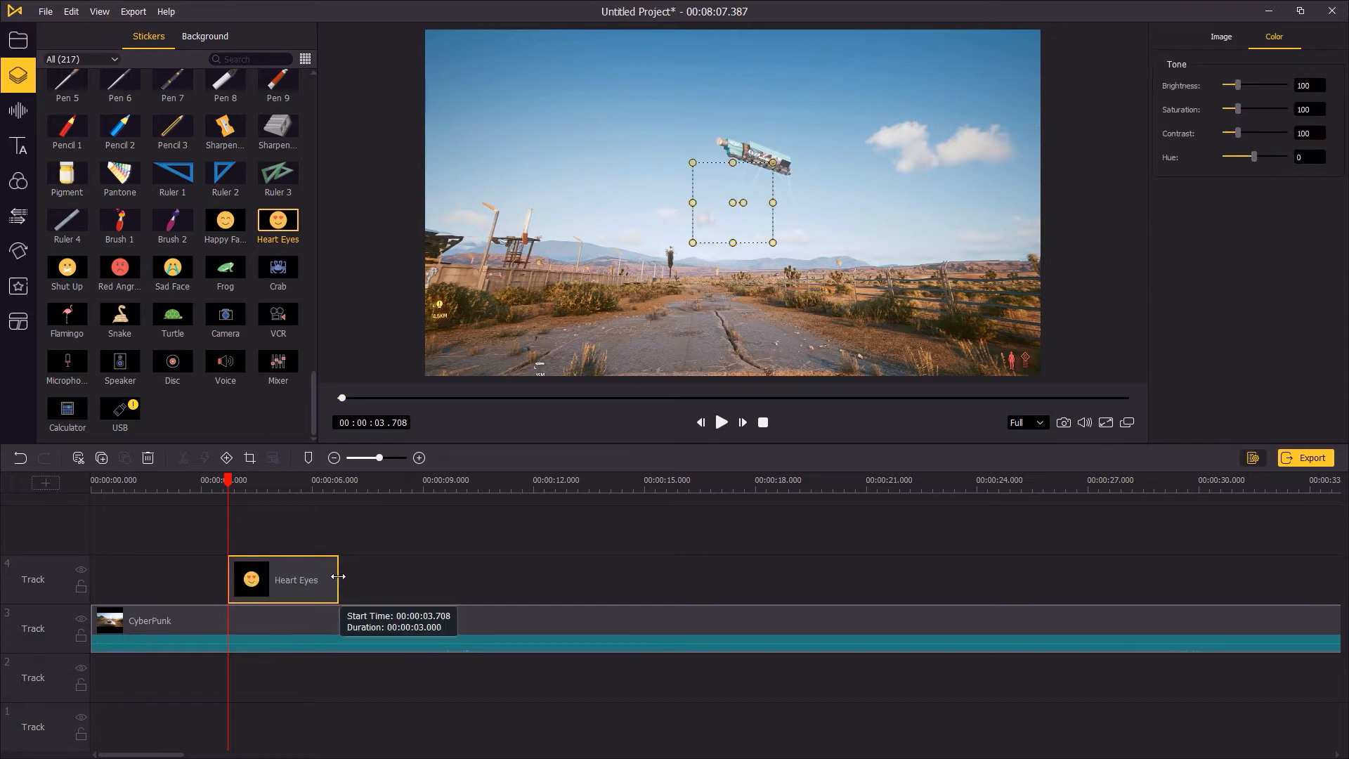
Step: Lengthen the Heart Eyes sticker on track 4 across the CyberPunk clip and add its first keyframe
drag(338, 579, 596, 579)
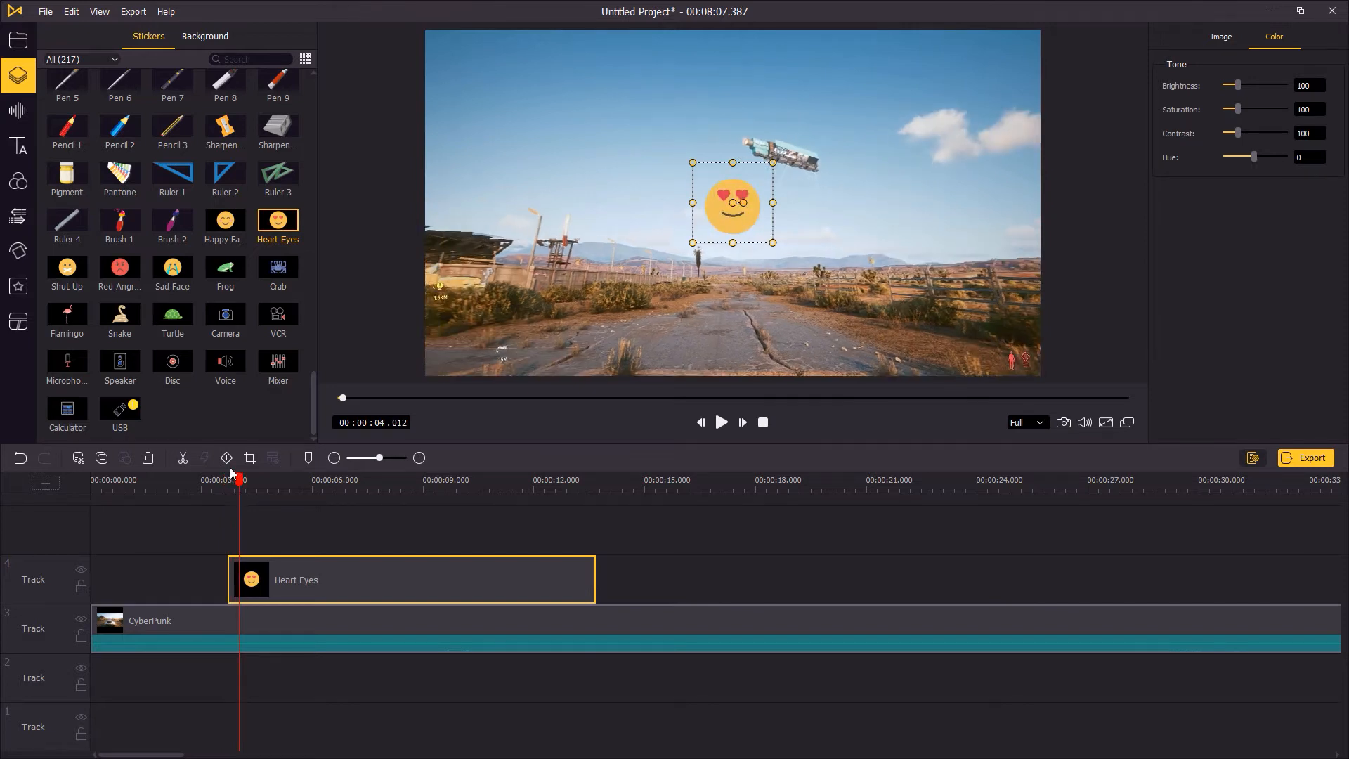
click(226, 457)
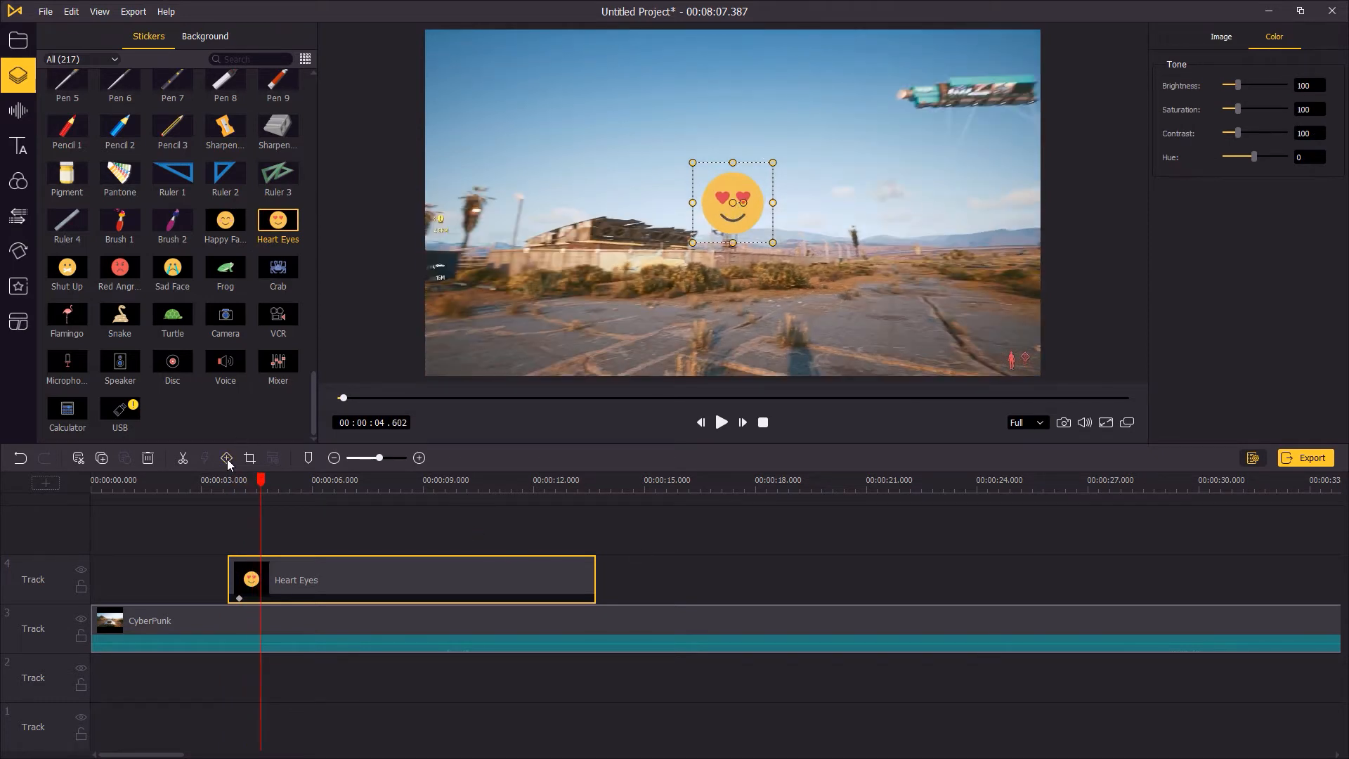
Step: Add a keyframe and move the Heart Eyes sticker to the lower right corner of the frame
click(1298, 36)
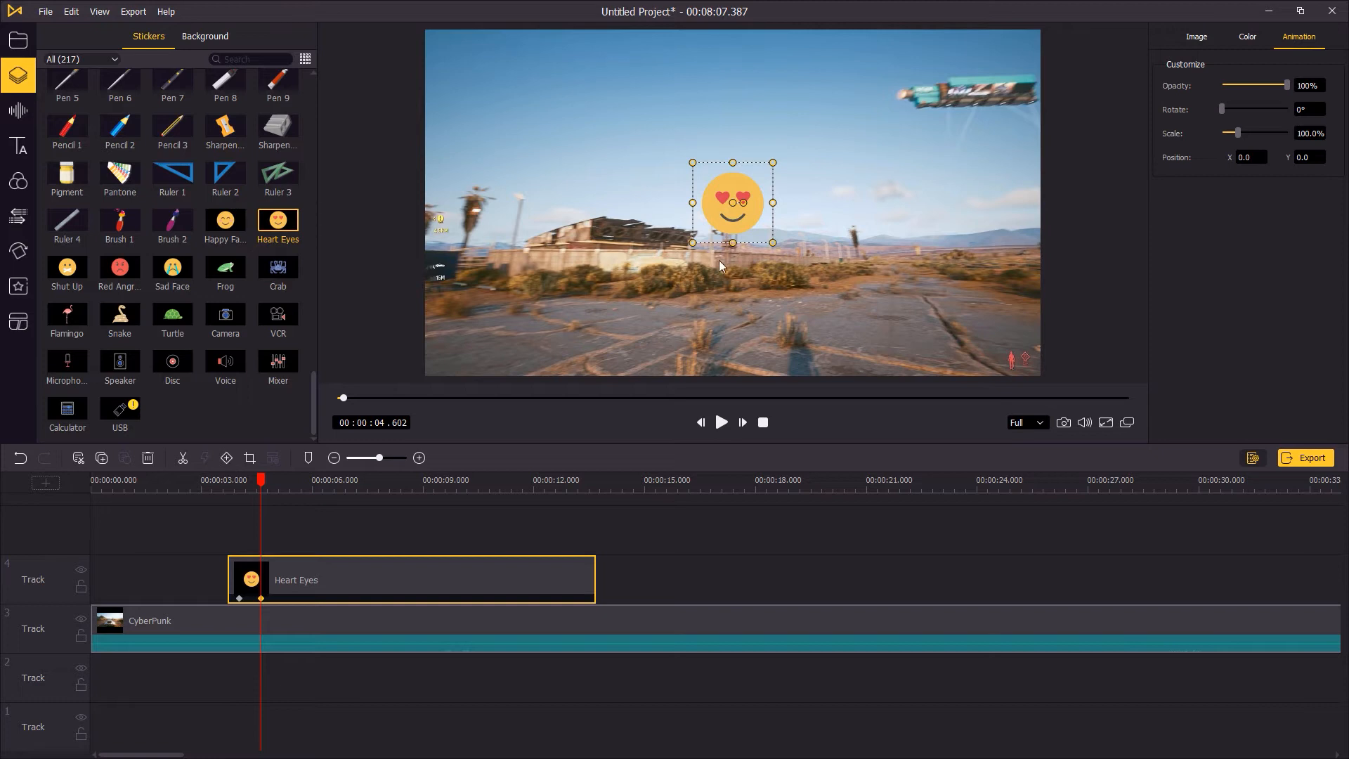
drag(732, 202, 831, 244)
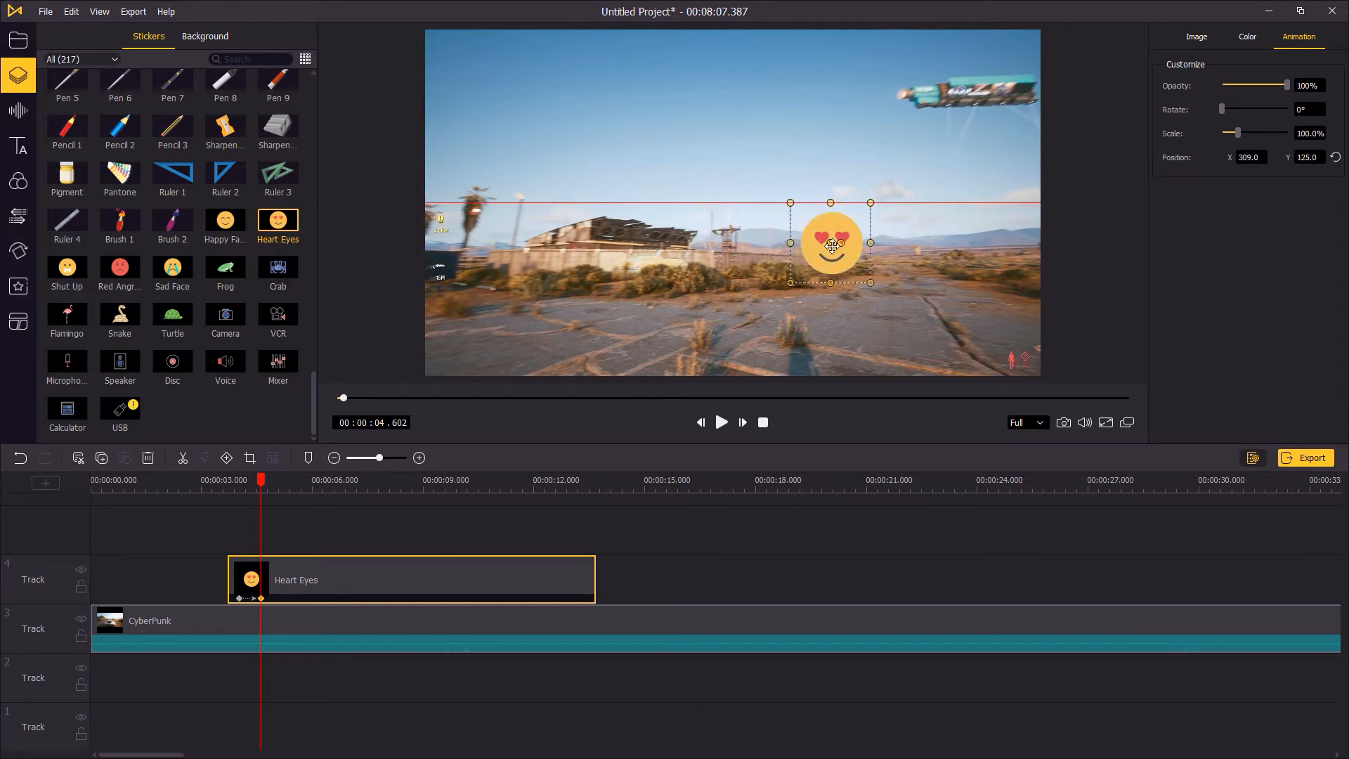
drag(831, 244, 953, 310)
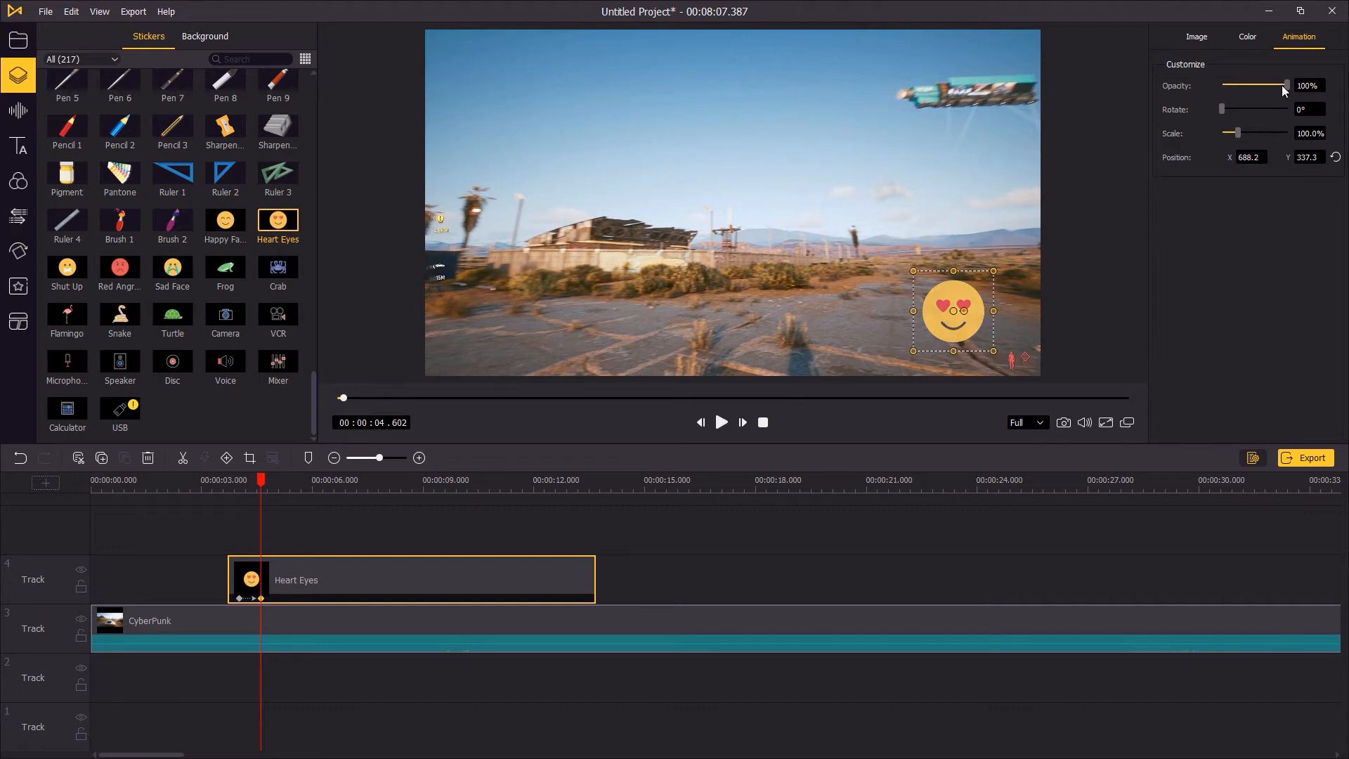
Step: Set the sticker to 47% opacity and rotate it around to 154° at this keyframe
drag(1286, 85, 1252, 85)
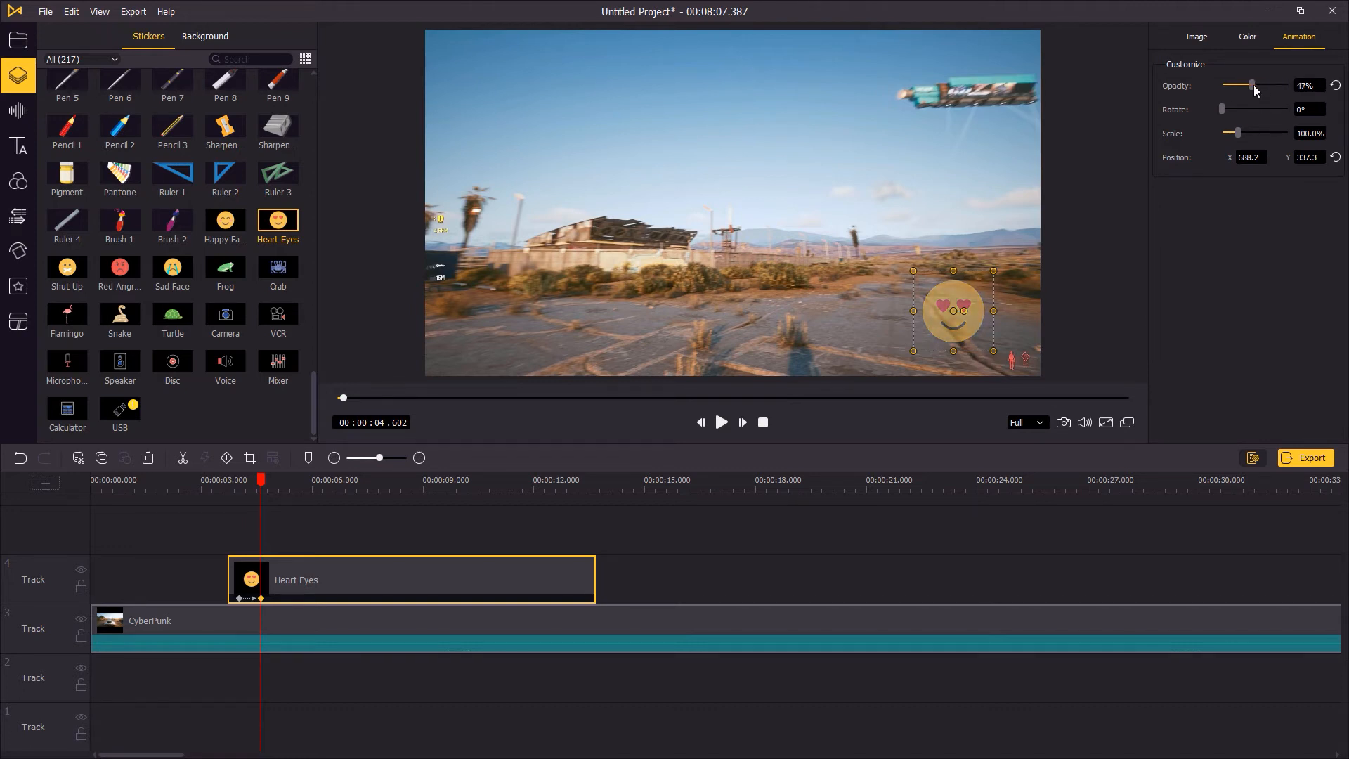
drag(1221, 108, 1250, 109)
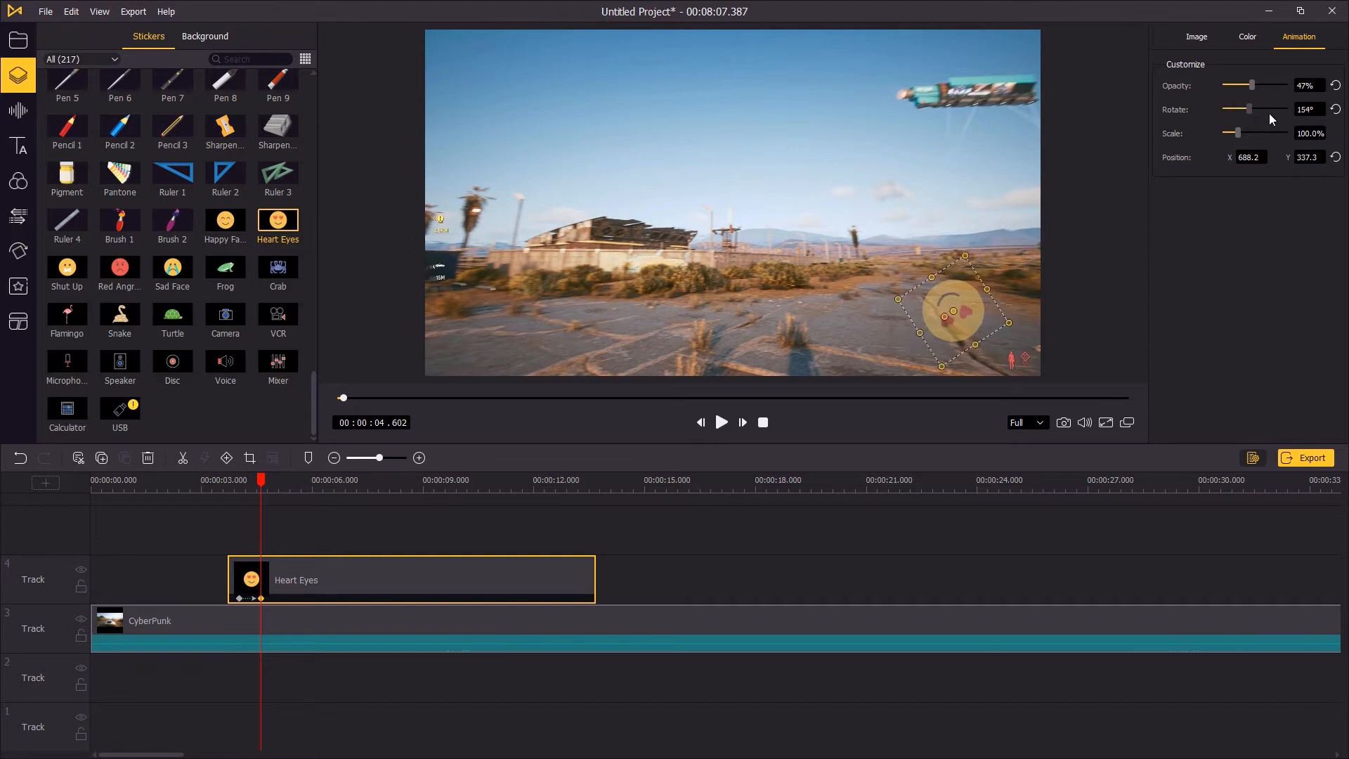
drag(1250, 108, 1282, 108)
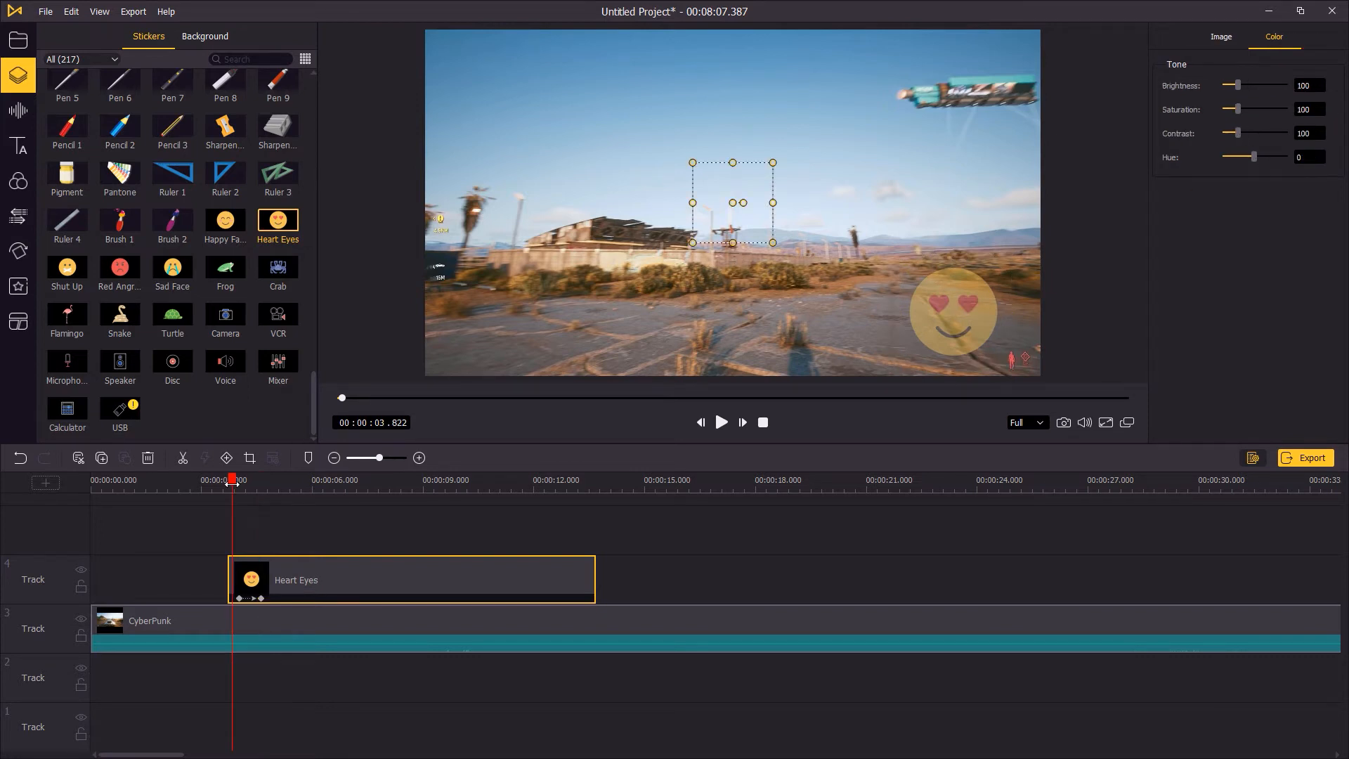
Step: Add a keyframe at 00:00:05 with full opacity, no rotation and the sticker at bottom centre
click(720, 421)
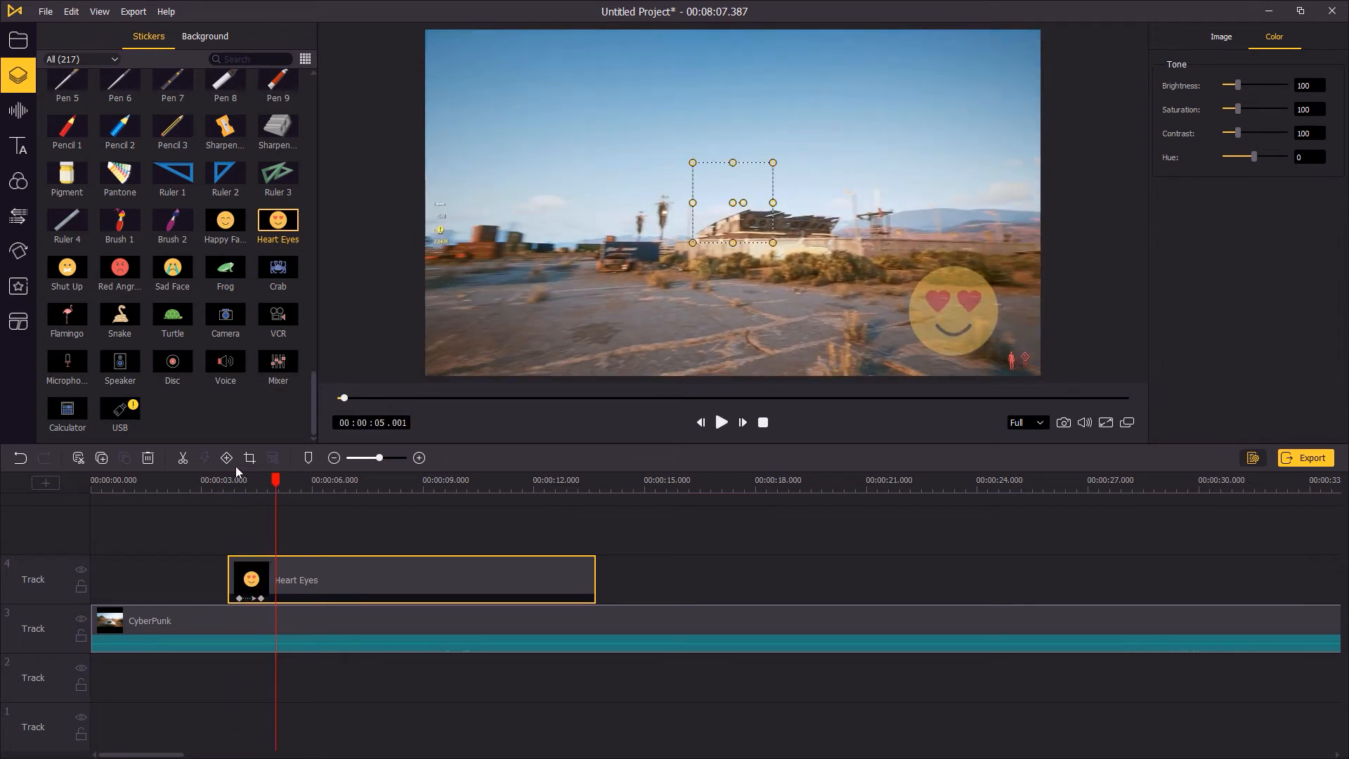
click(1298, 36)
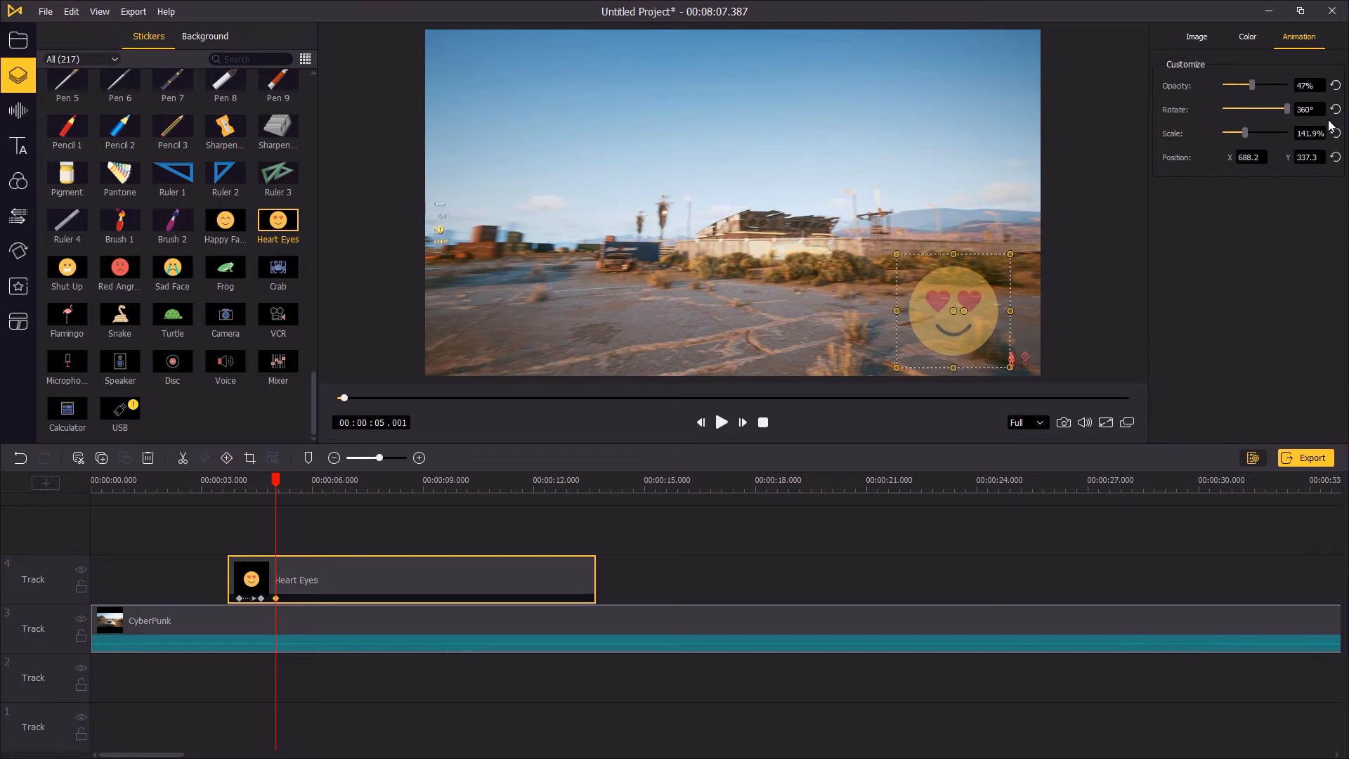
drag(1252, 85, 1288, 85)
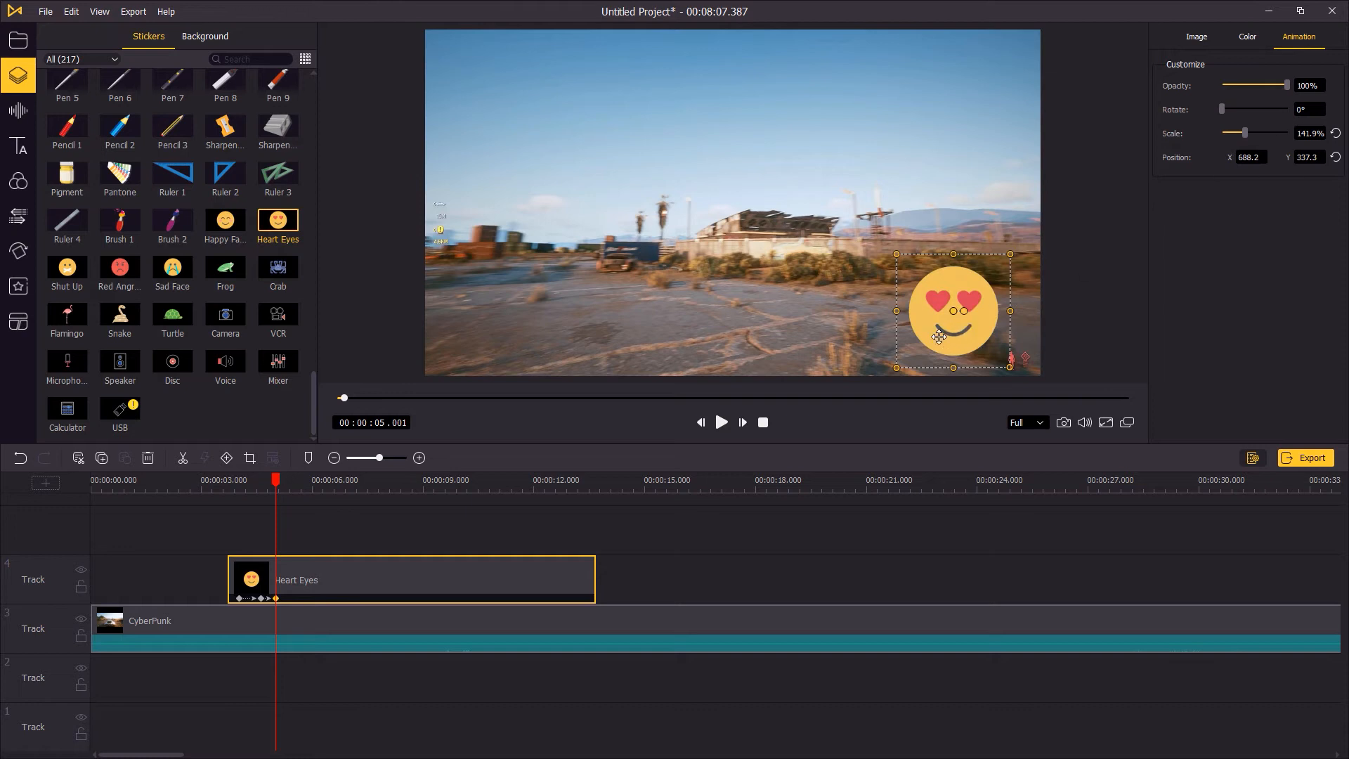
drag(954, 312, 732, 318)
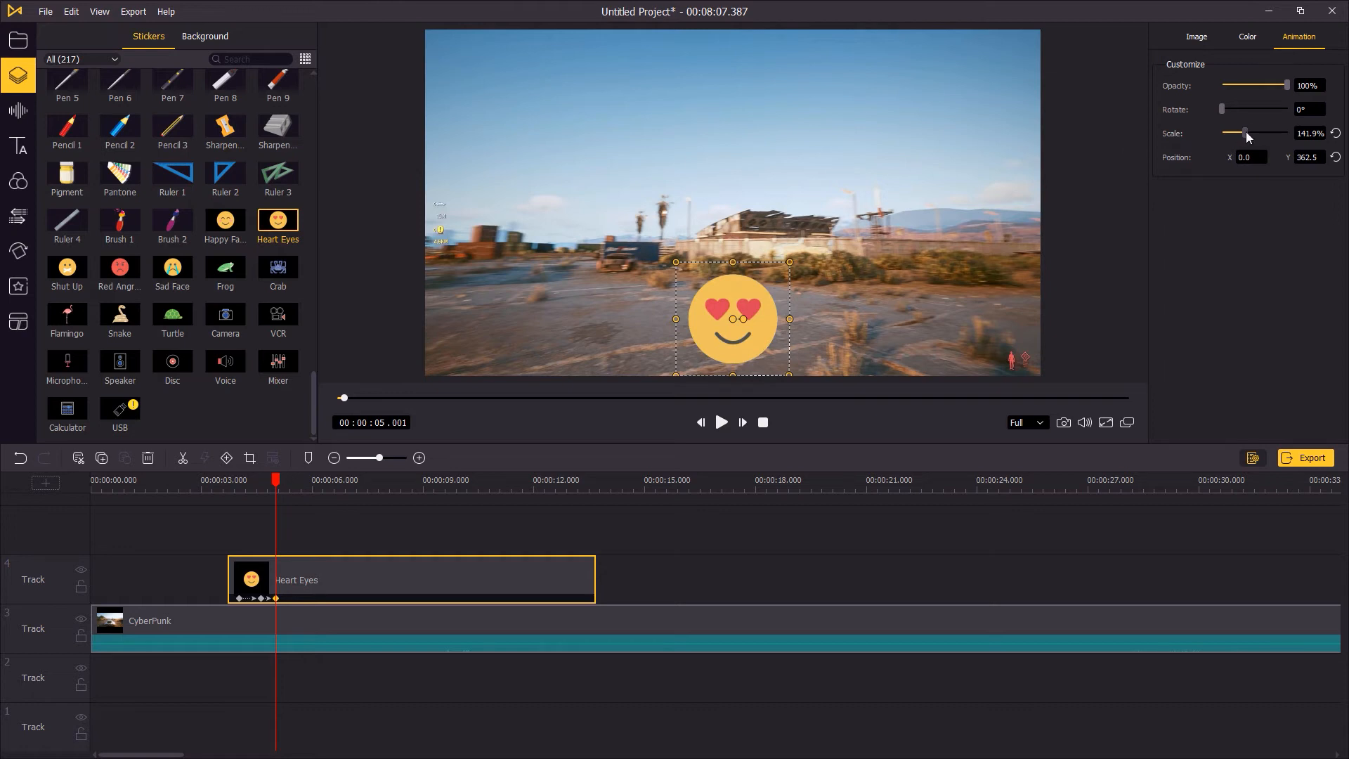
Step: Set Scale to 100% and Opacity to 0% at that keyframe, then preview the sticker animation
drag(1246, 133, 1237, 134)
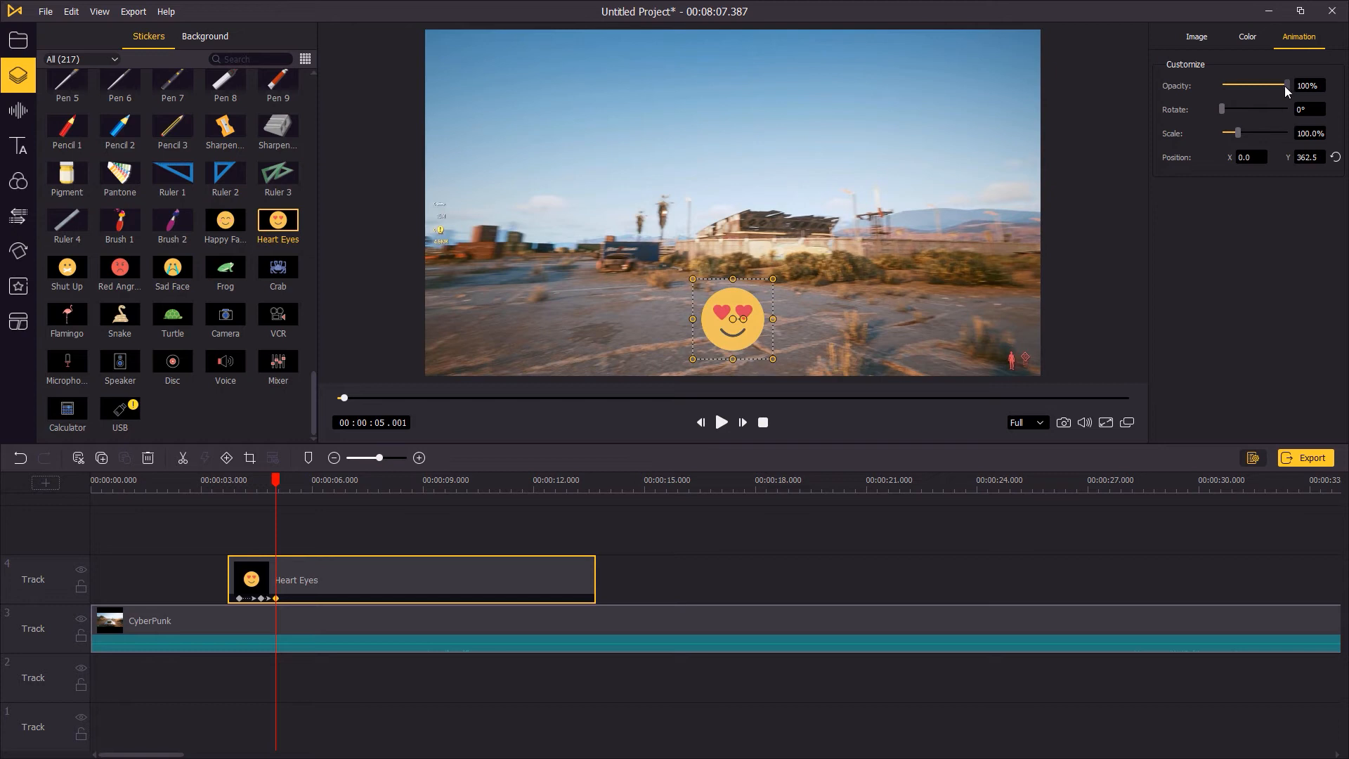
drag(1284, 85, 1222, 85)
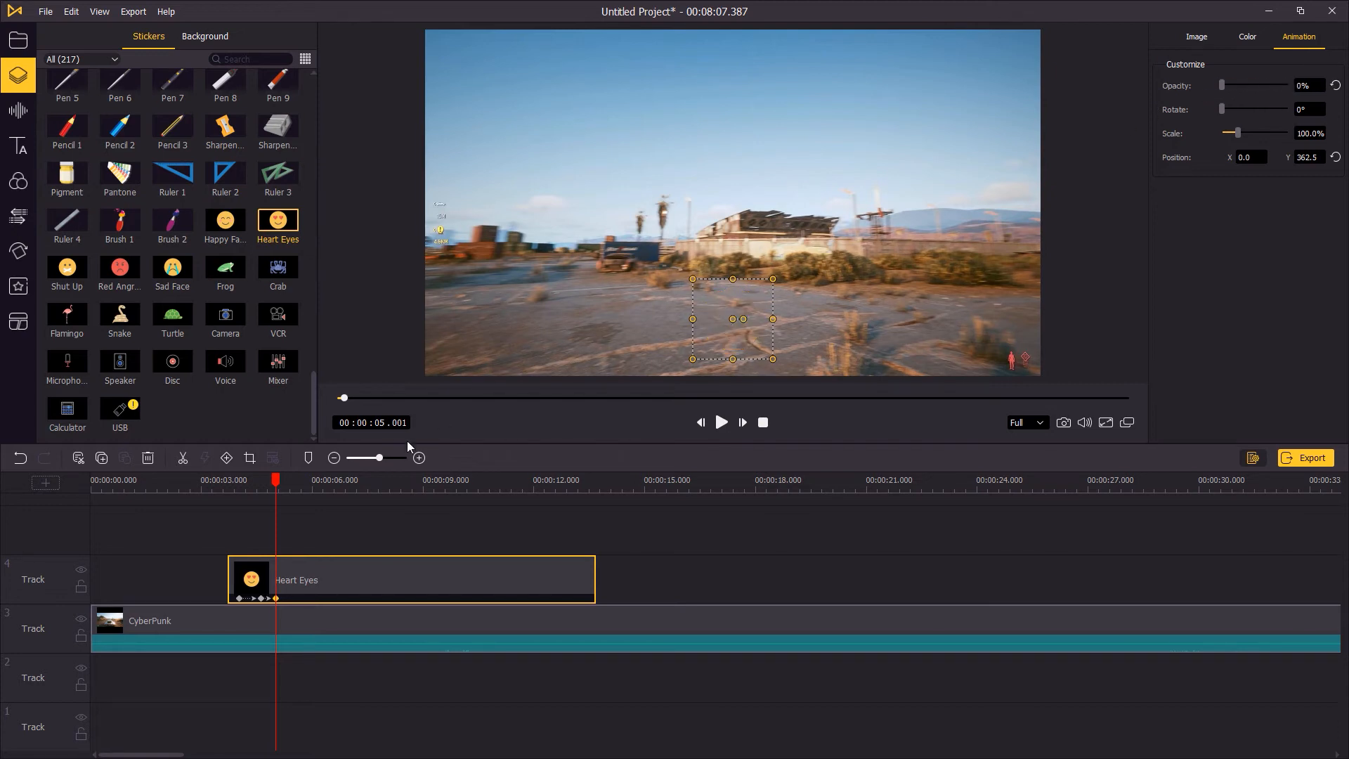
click(721, 421)
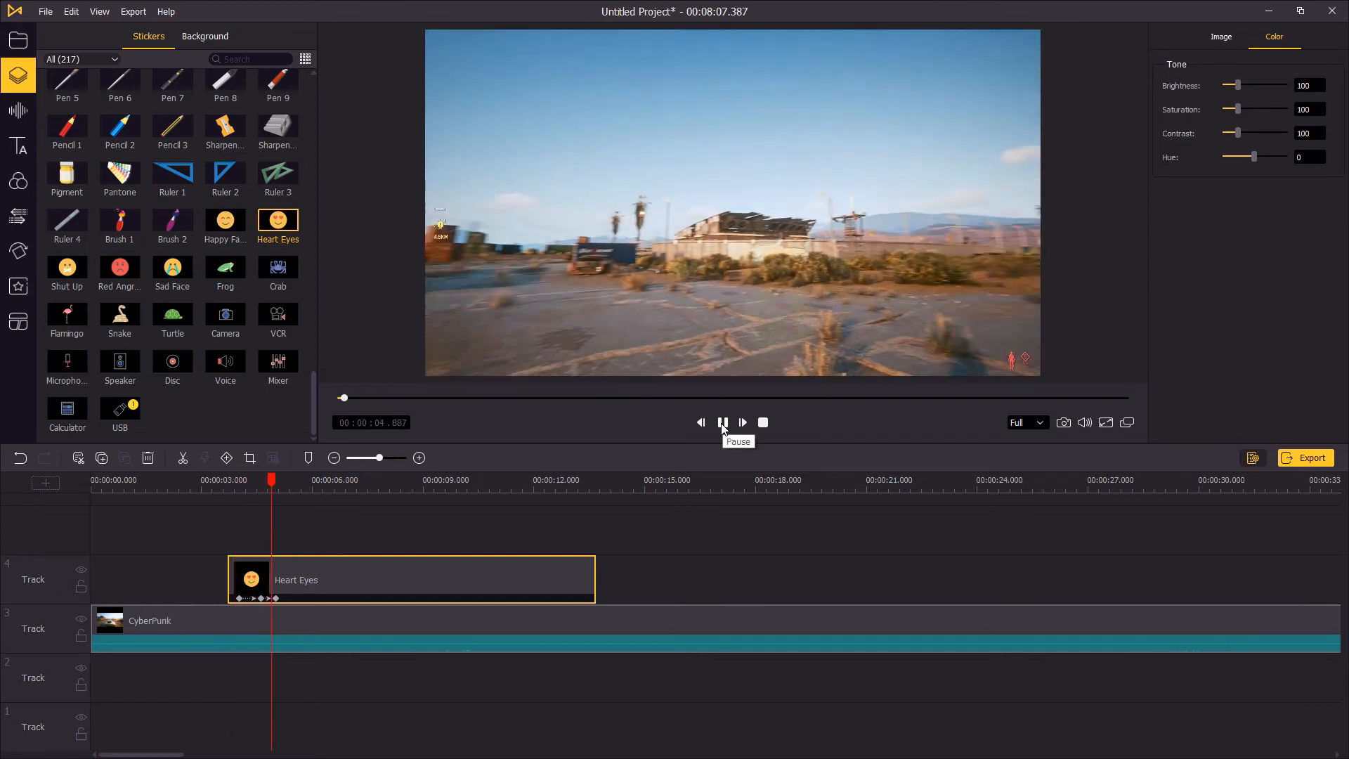
click(723, 422)
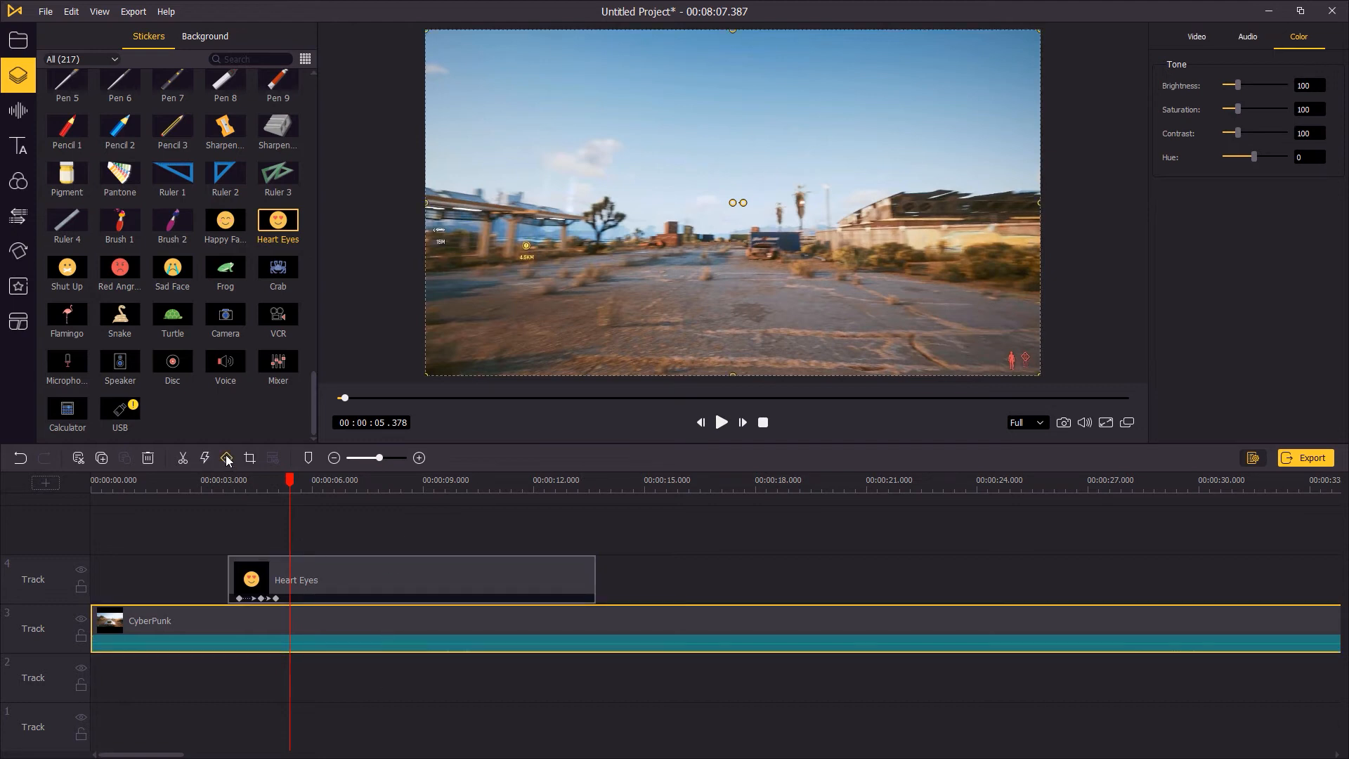
Step: Keyframe the CyberPunk clip around 5.8 s with its opacity lowered to 33%
click(1317, 36)
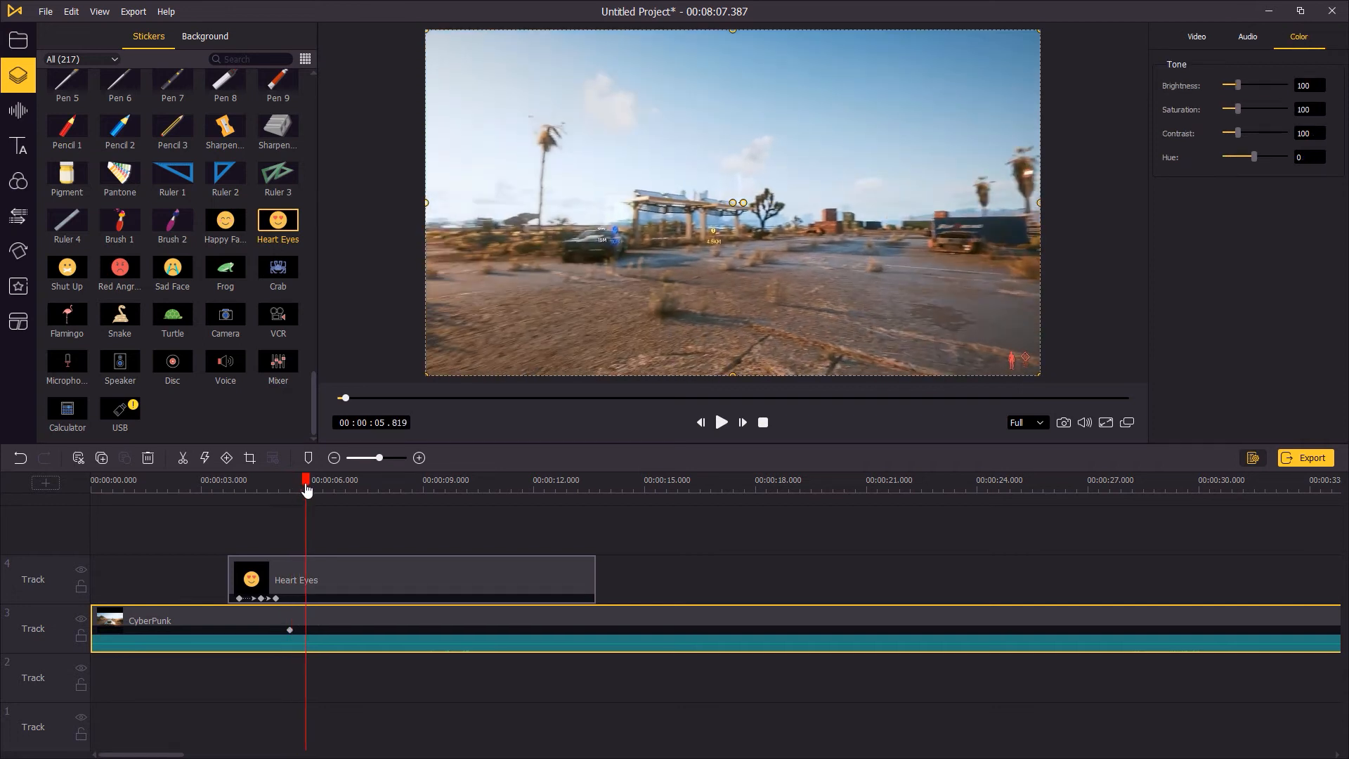
click(1316, 36)
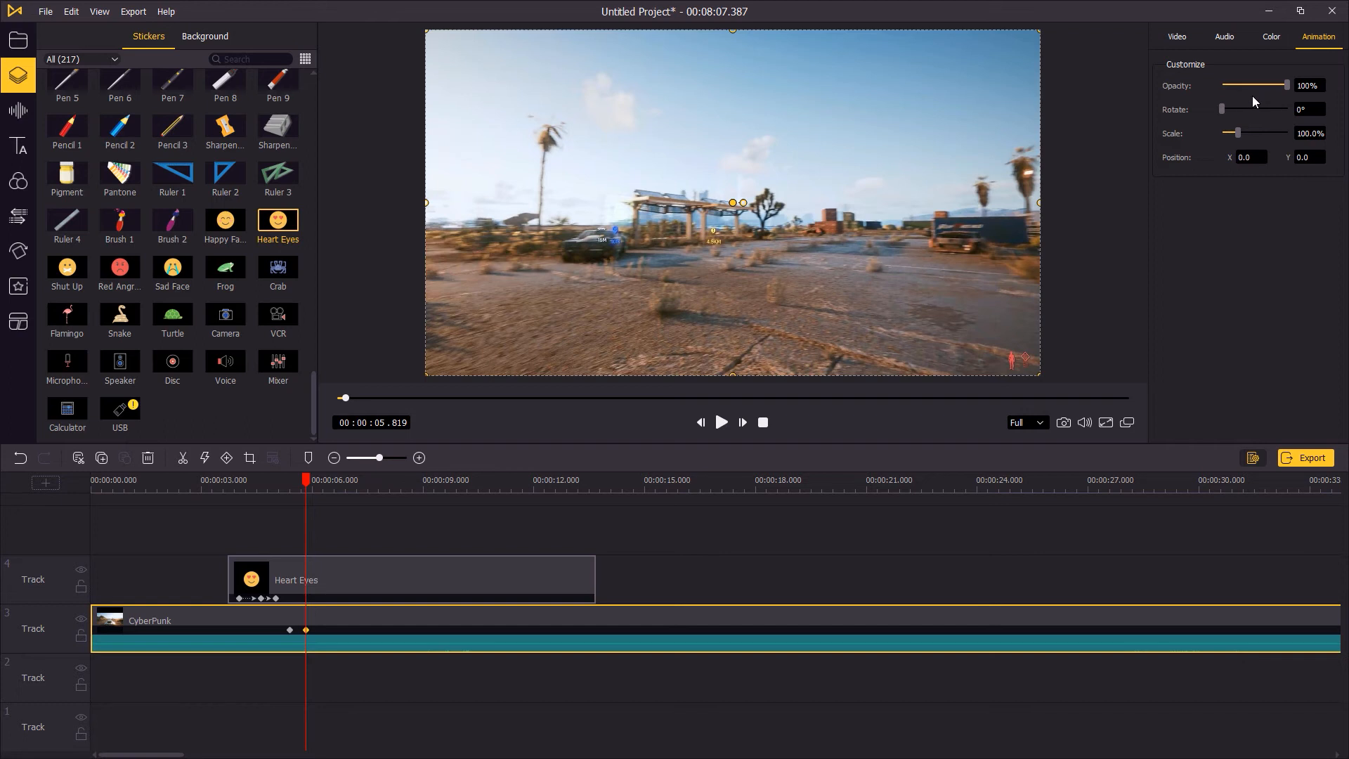
drag(1286, 85, 1245, 85)
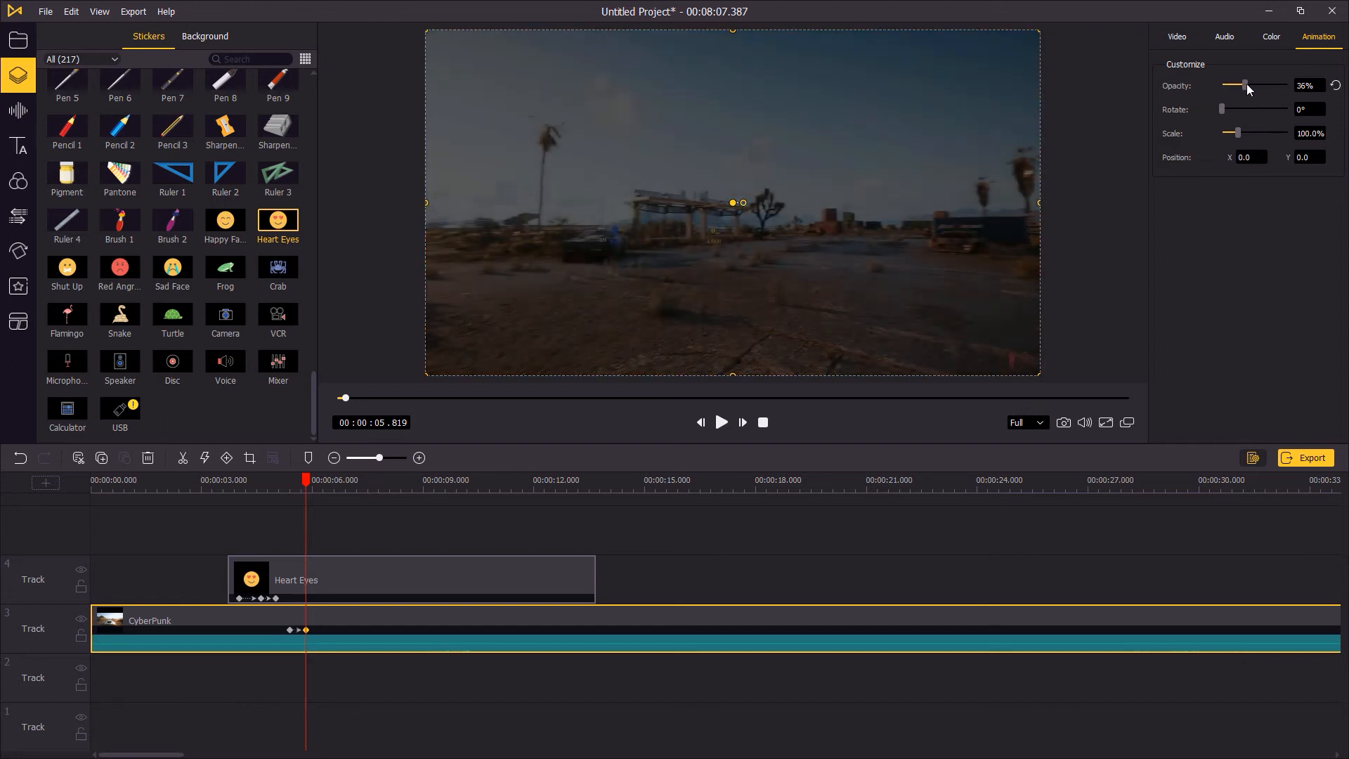
drag(1246, 85, 1244, 85)
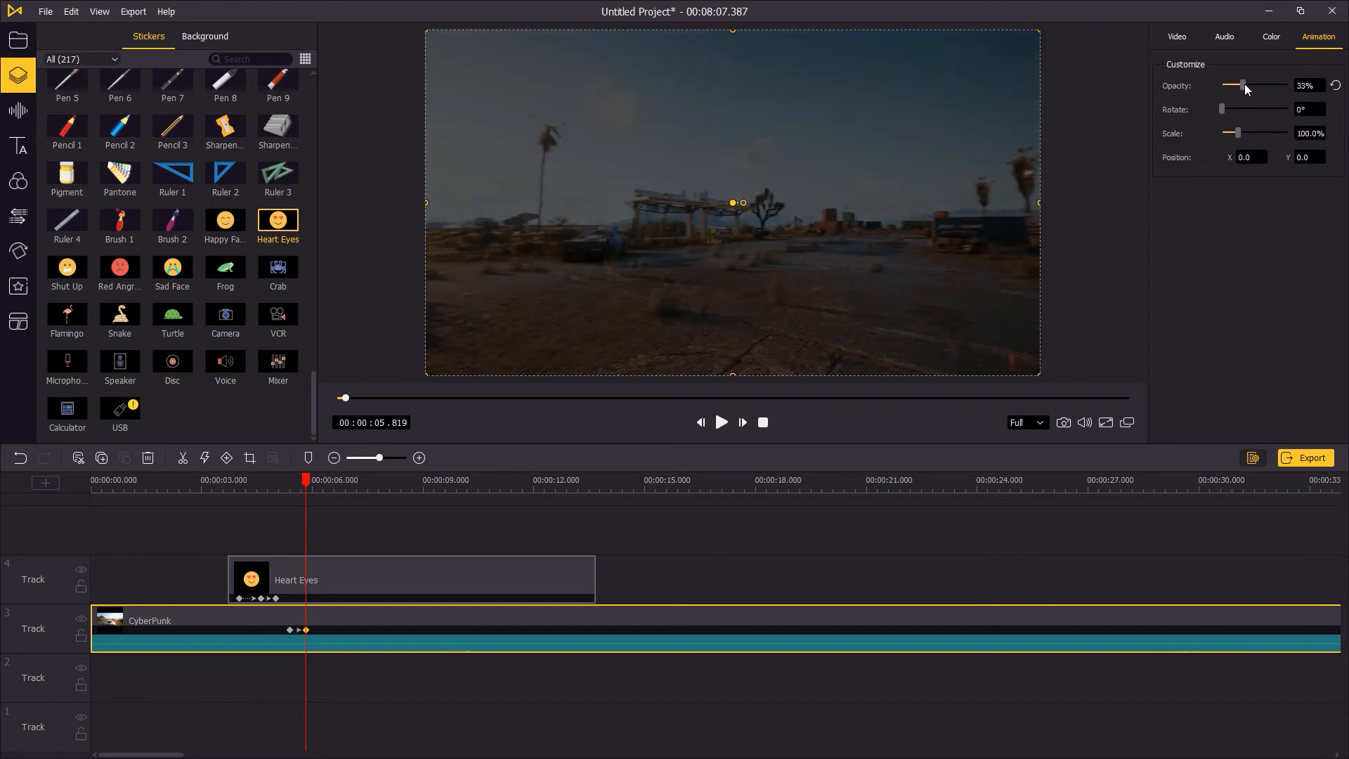
Step: Add a keyframe at about 6.2 s restoring the clip to 100% opacity and move back to review
click(1271, 38)
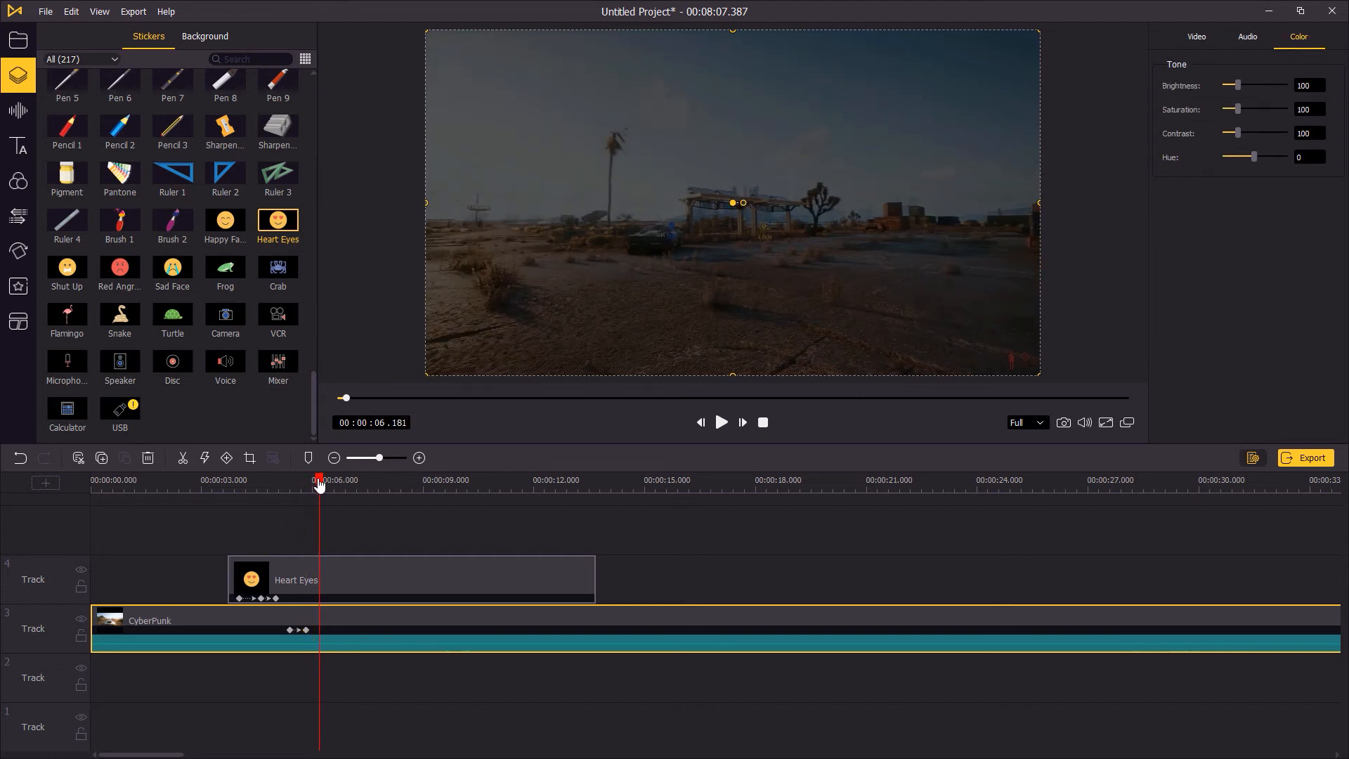
click(1319, 36)
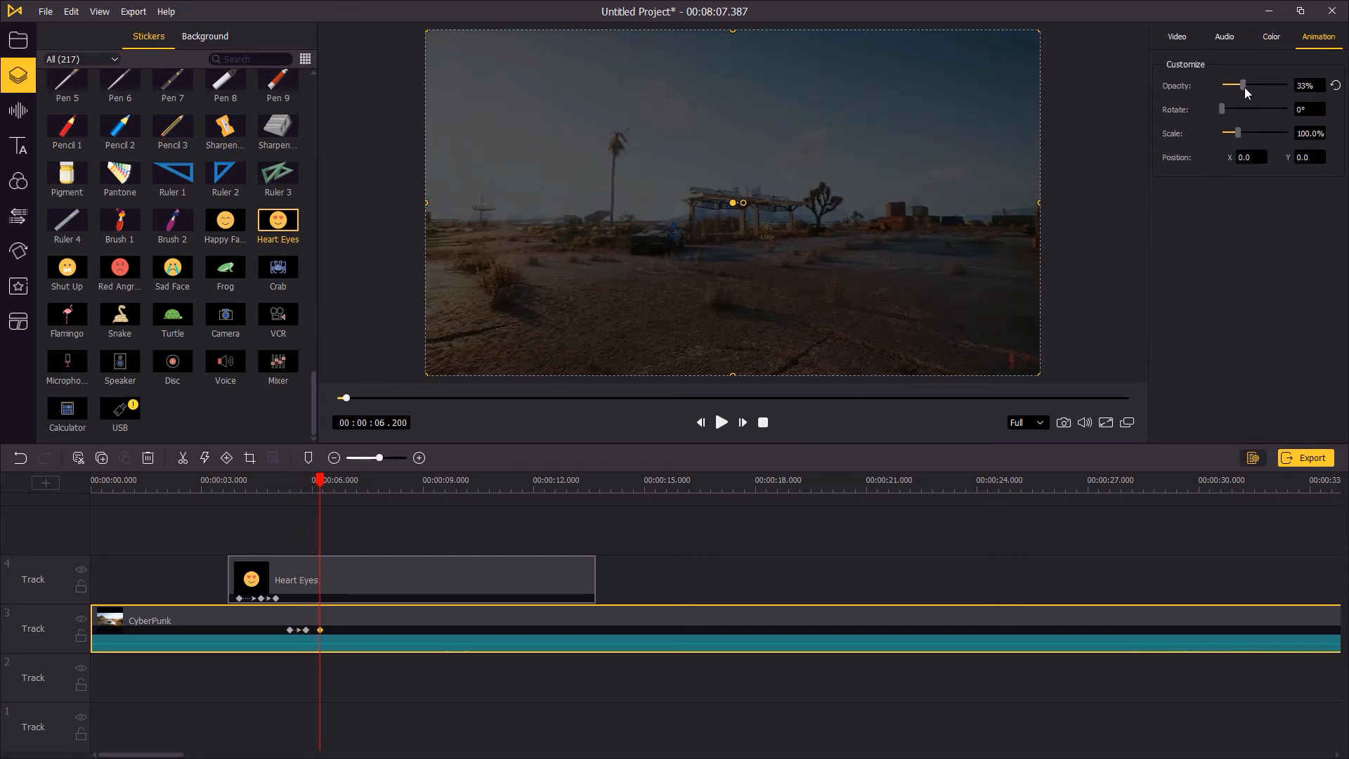
drag(1243, 85, 1287, 85)
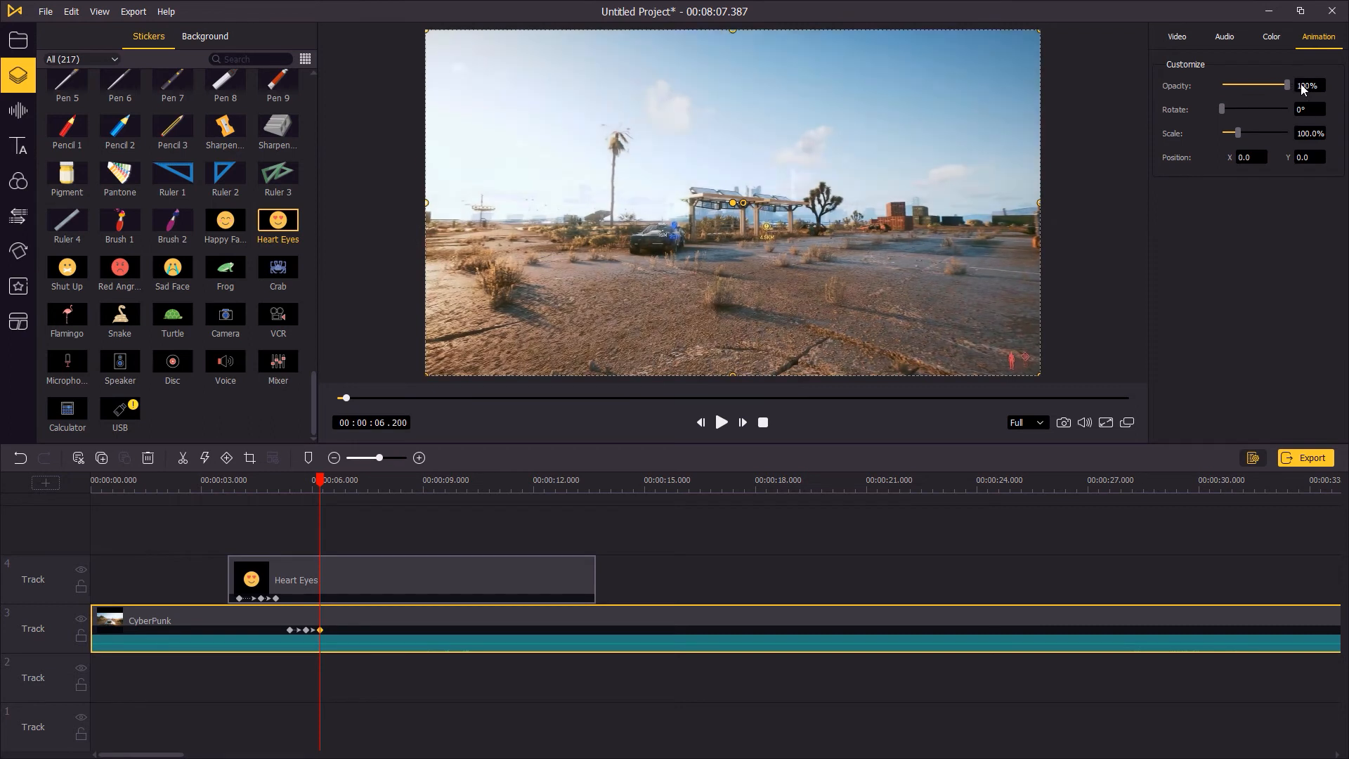
click(1273, 35)
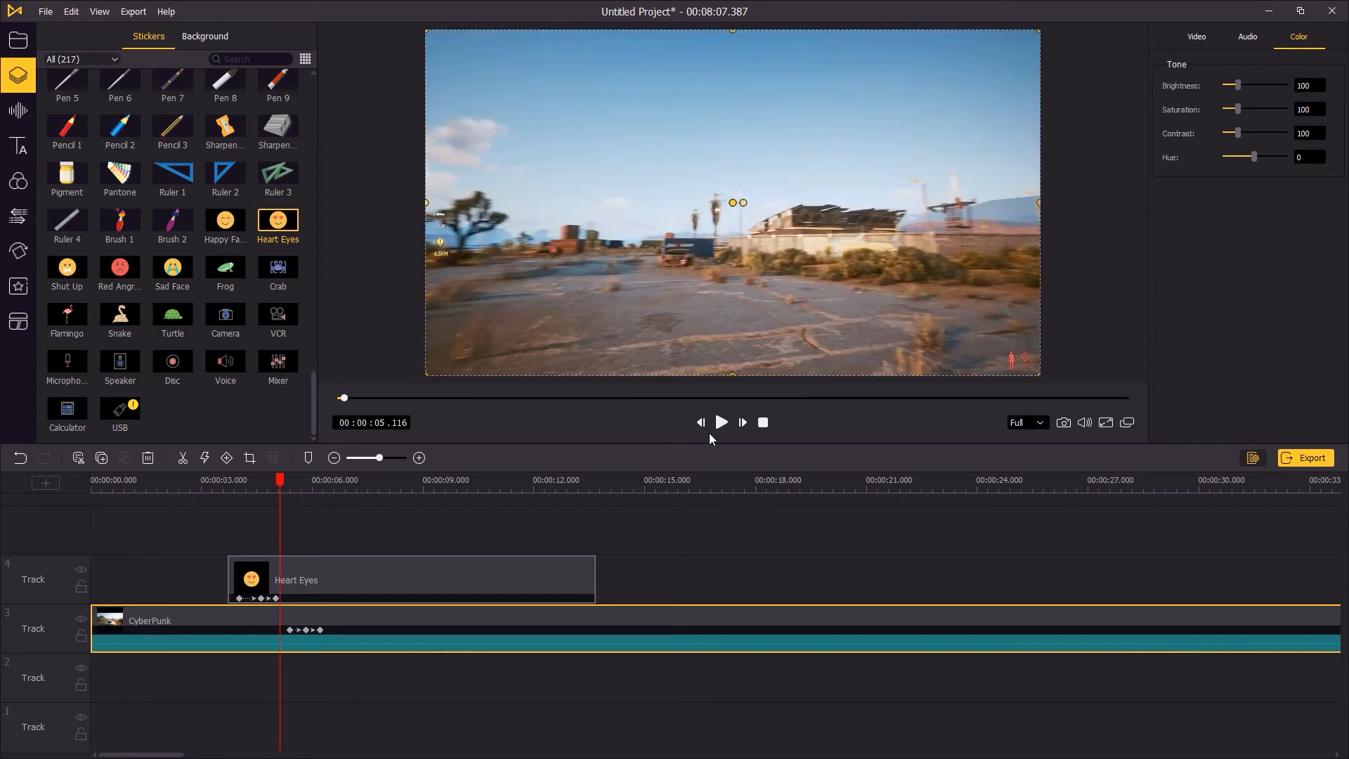
Step: Preview the opacity fade and add a keyframe on the CyberPunk clip at 6.6 s
click(721, 421)
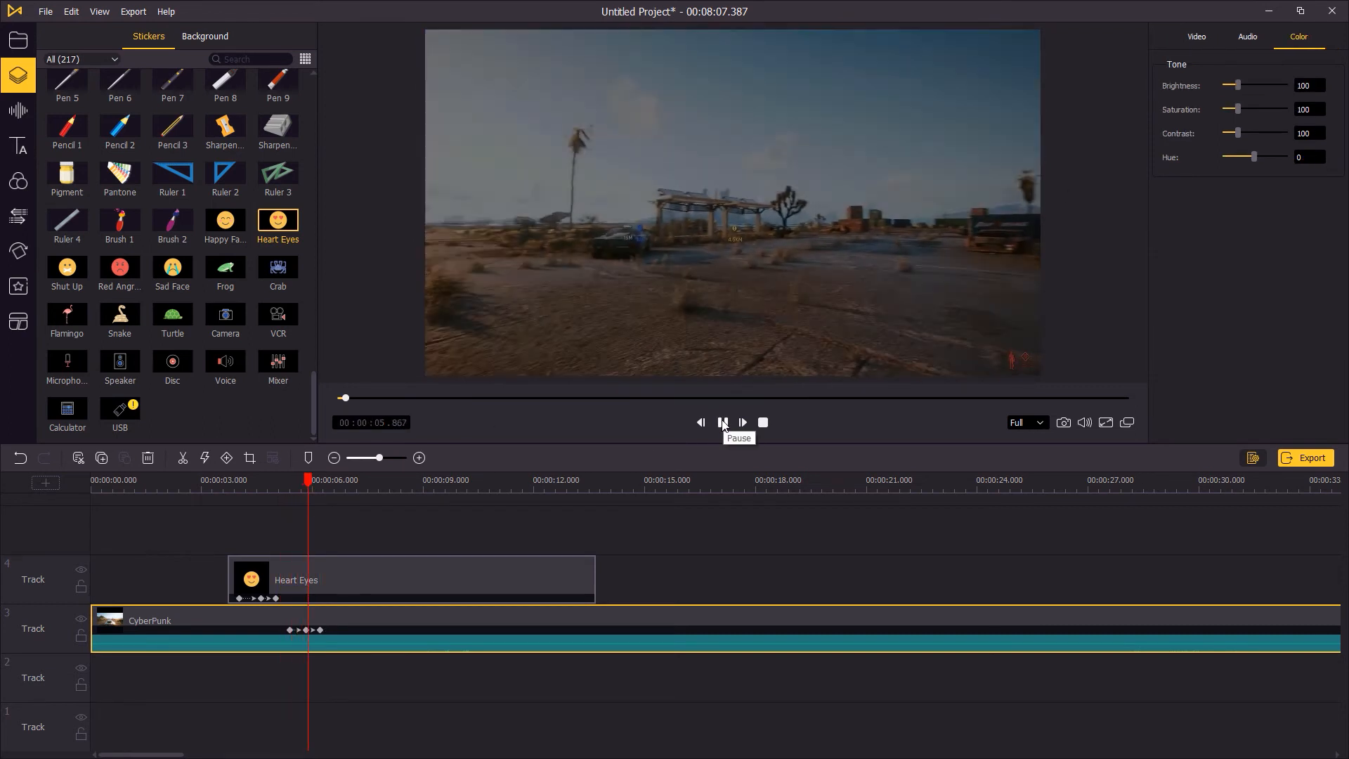
click(722, 423)
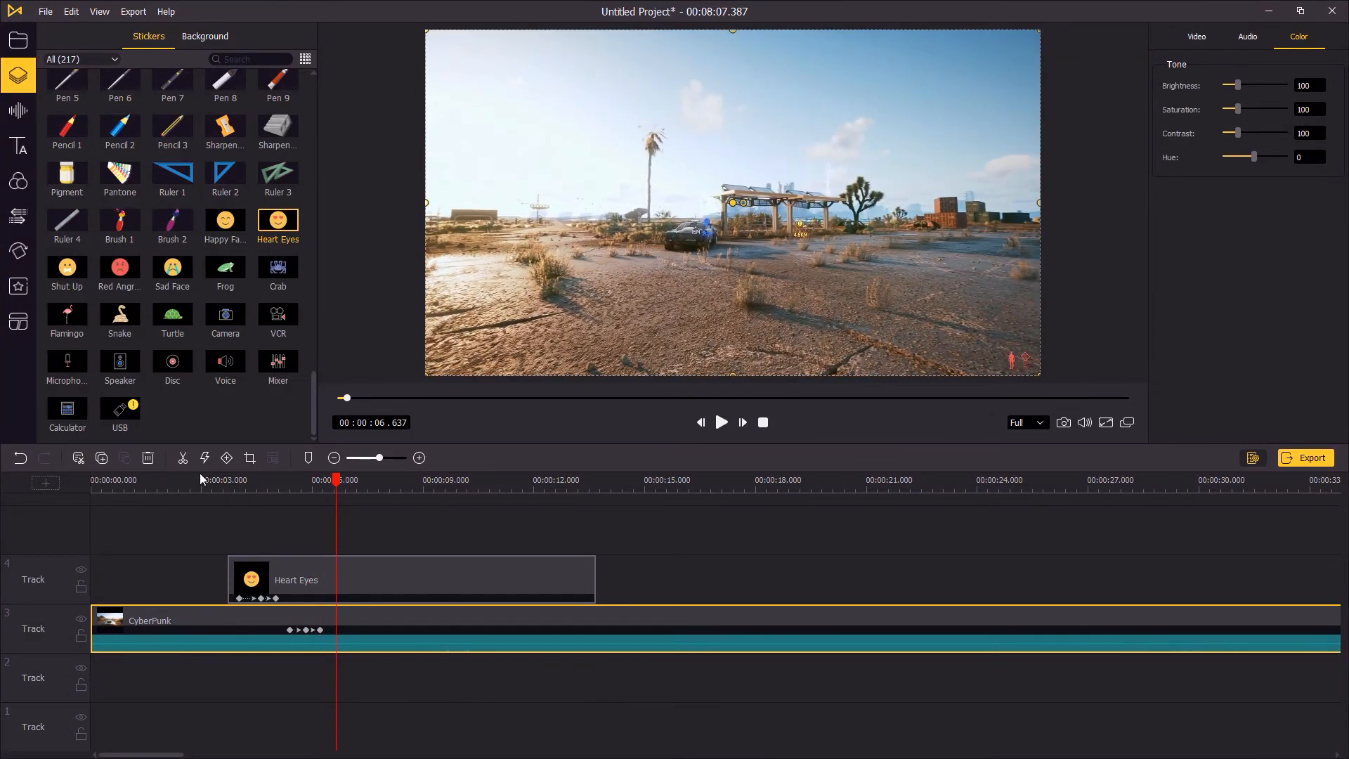
click(1318, 36)
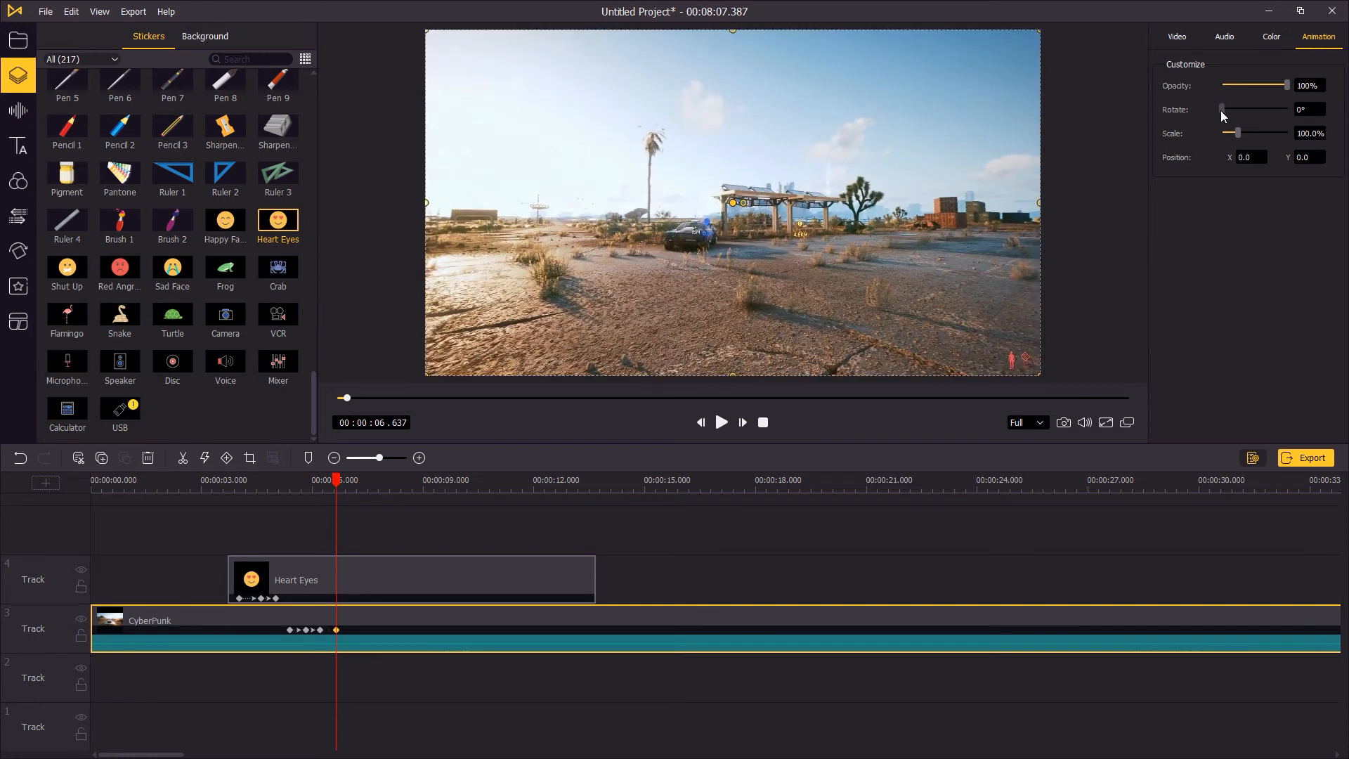
Step: Shrink the CyberPunk clip to about 68.8% scale and add another keyframe
drag(1261, 134, 1231, 134)
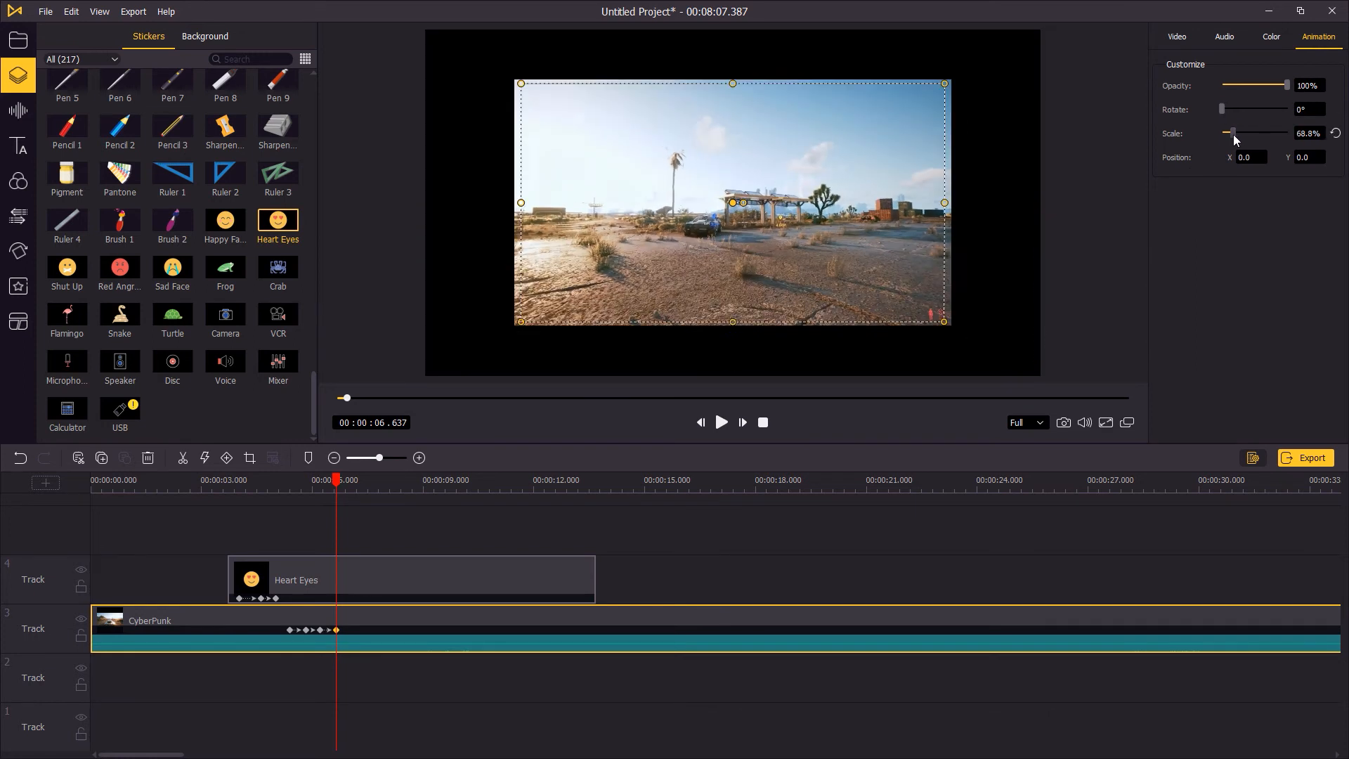
drag(1232, 133, 1227, 132)
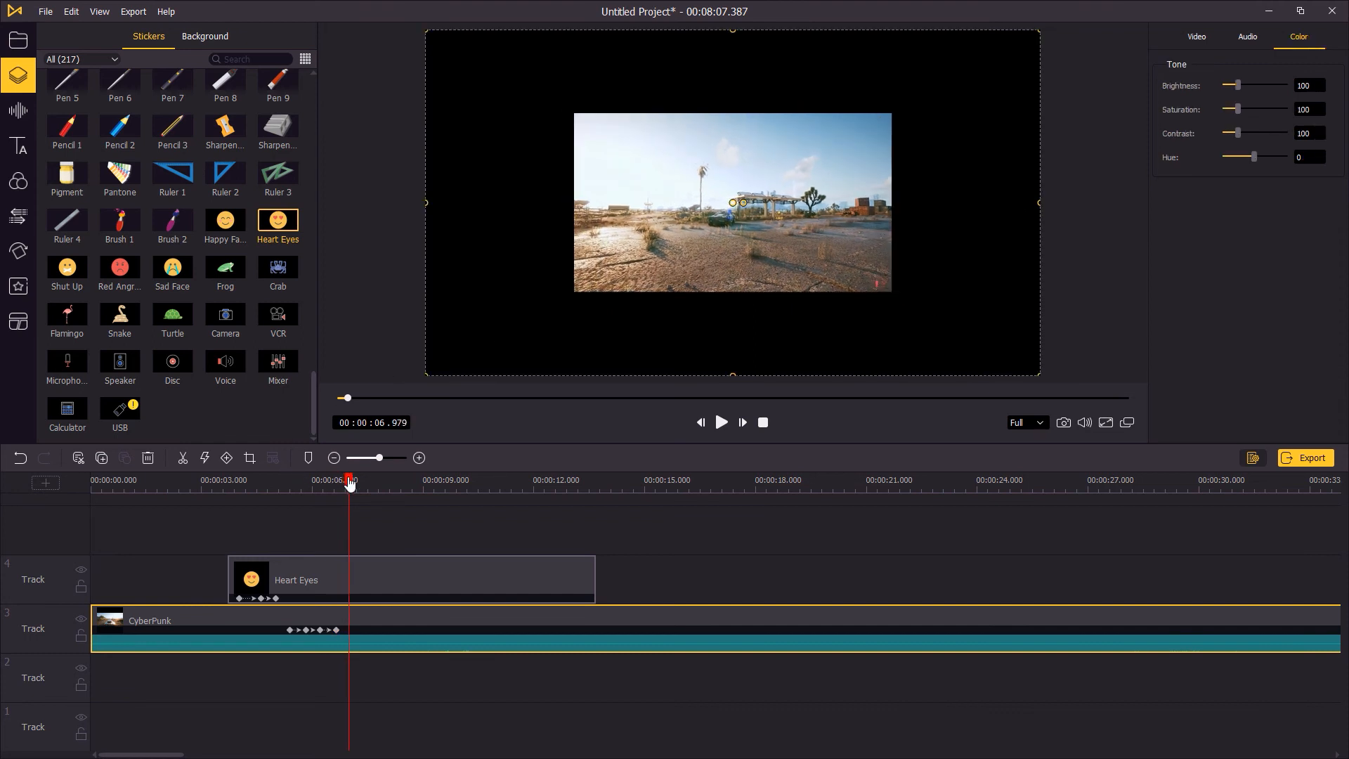
click(1317, 36)
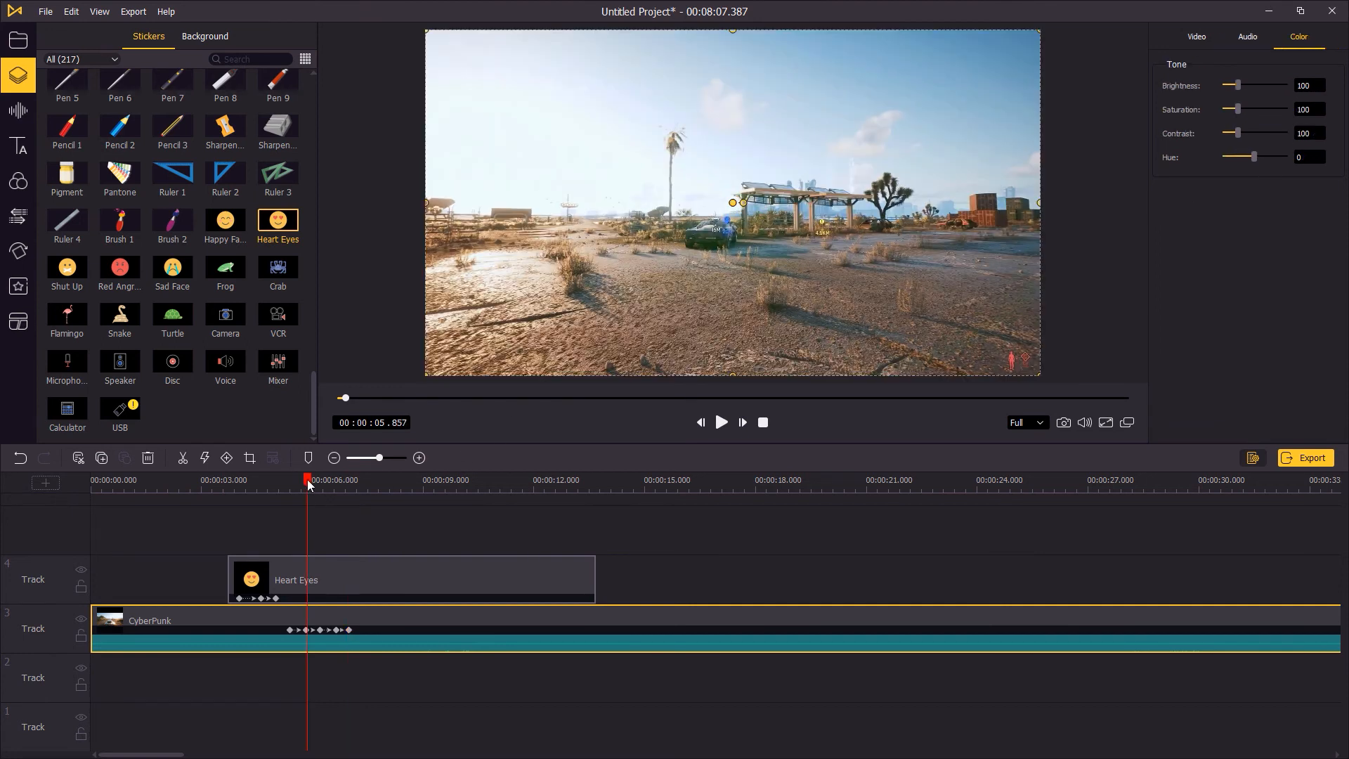
click(720, 421)
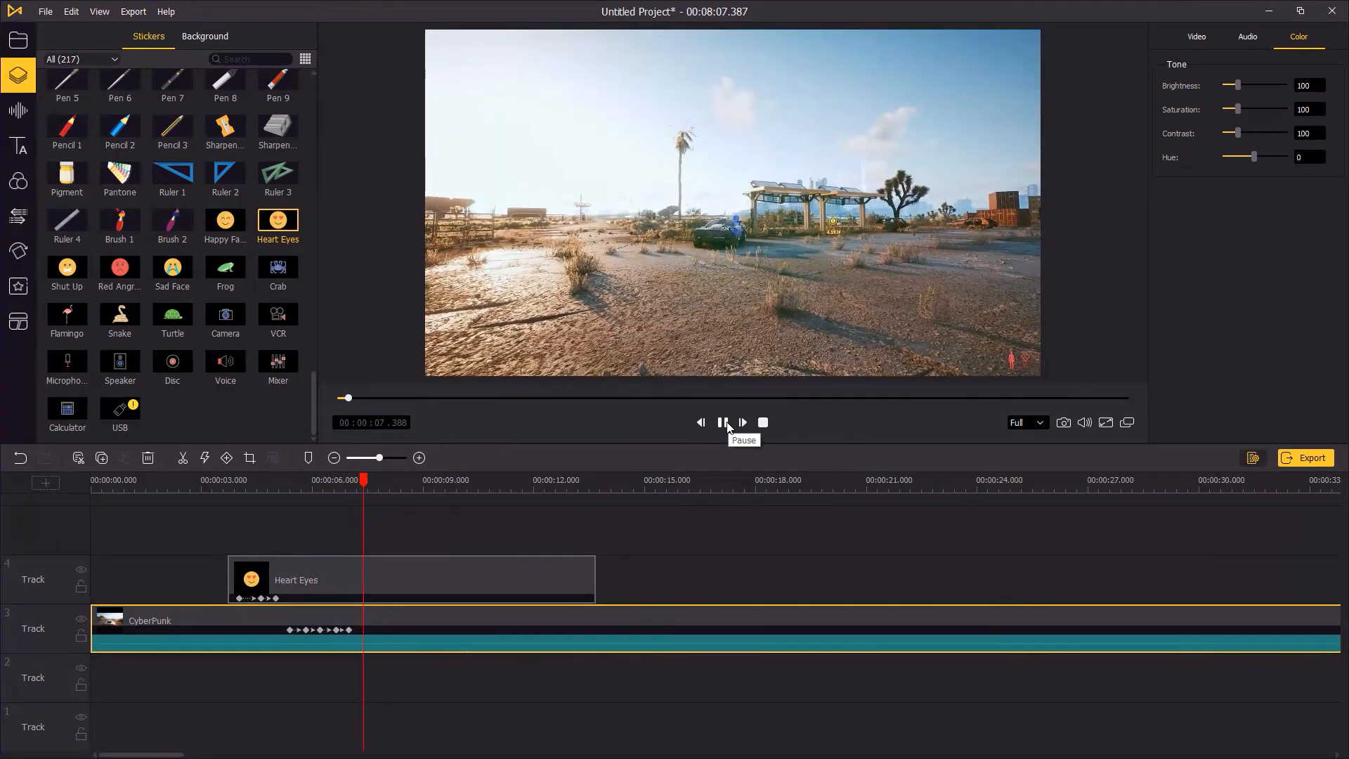
click(721, 422)
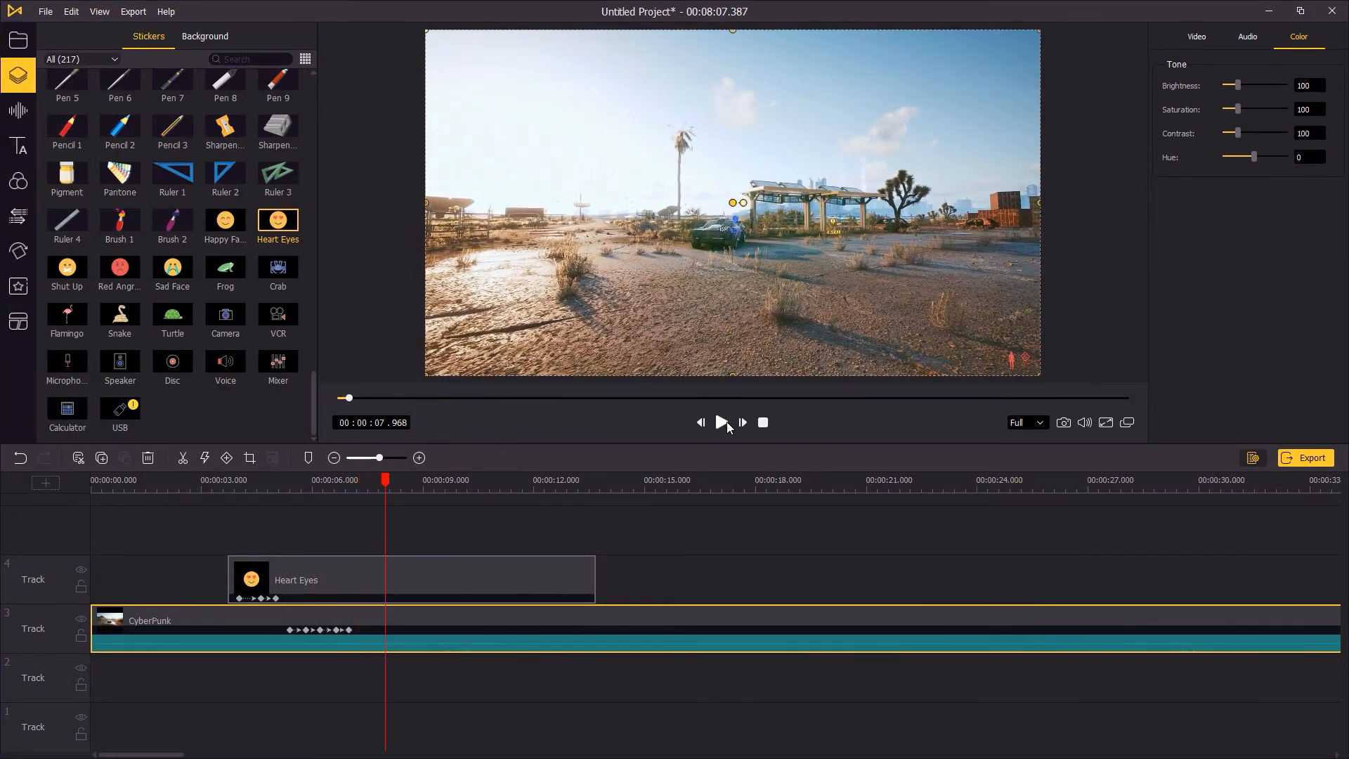
mouse_move(721, 421)
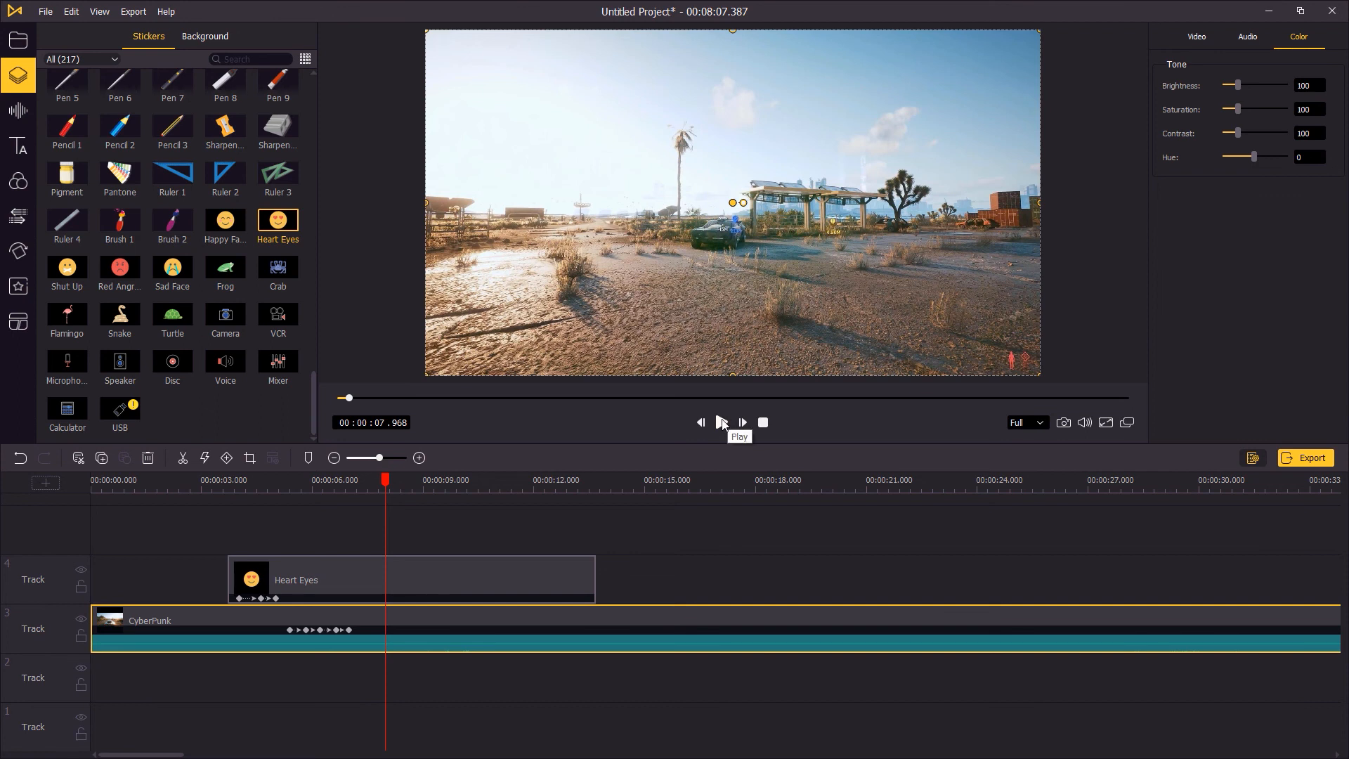